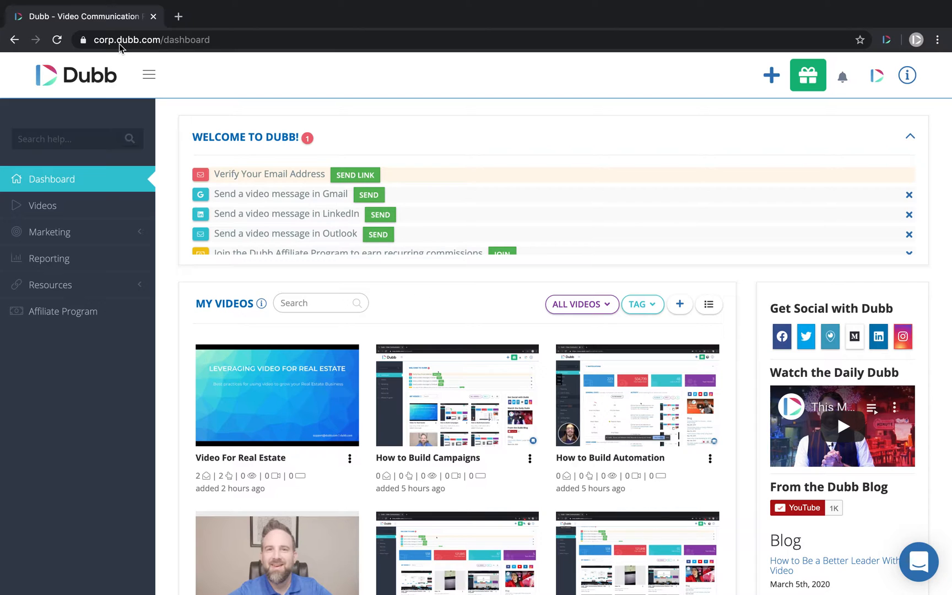
{"action": "mouse_move", "coordinate": [877, 81]}
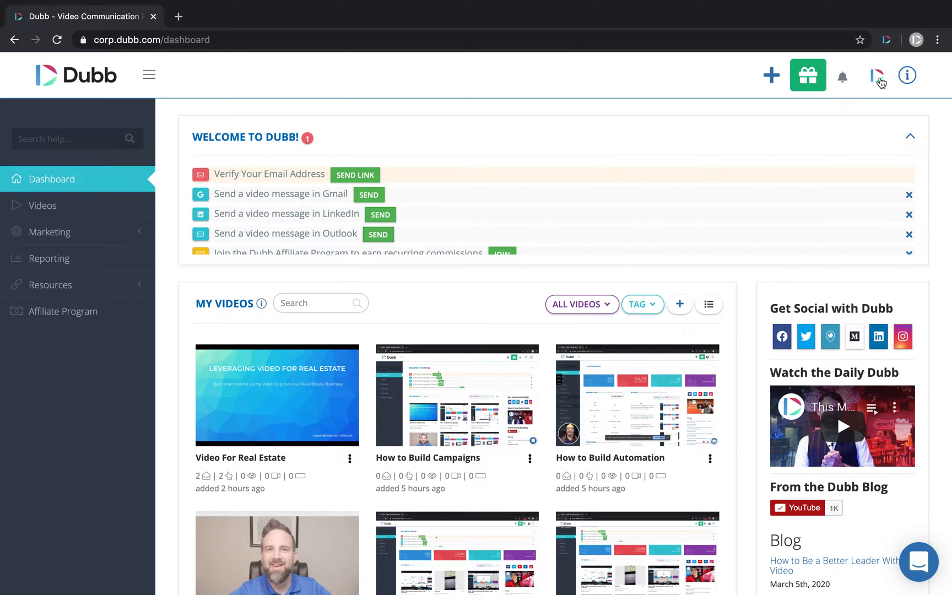
Open the account settings and go to the team's Configuration page
{"action": "left_click", "coordinate": [877, 75]}
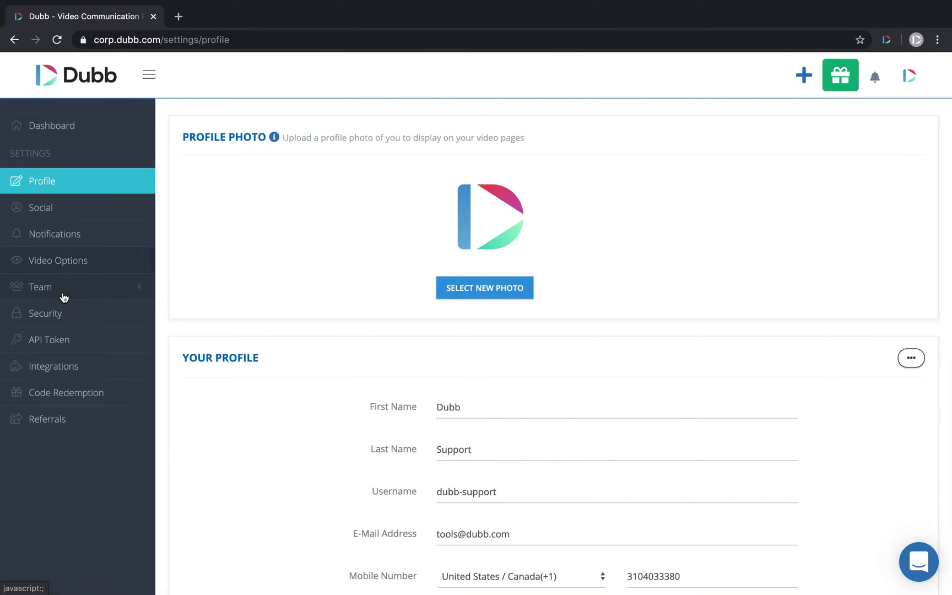
{"action": "left_click", "coordinate": [40, 287]}
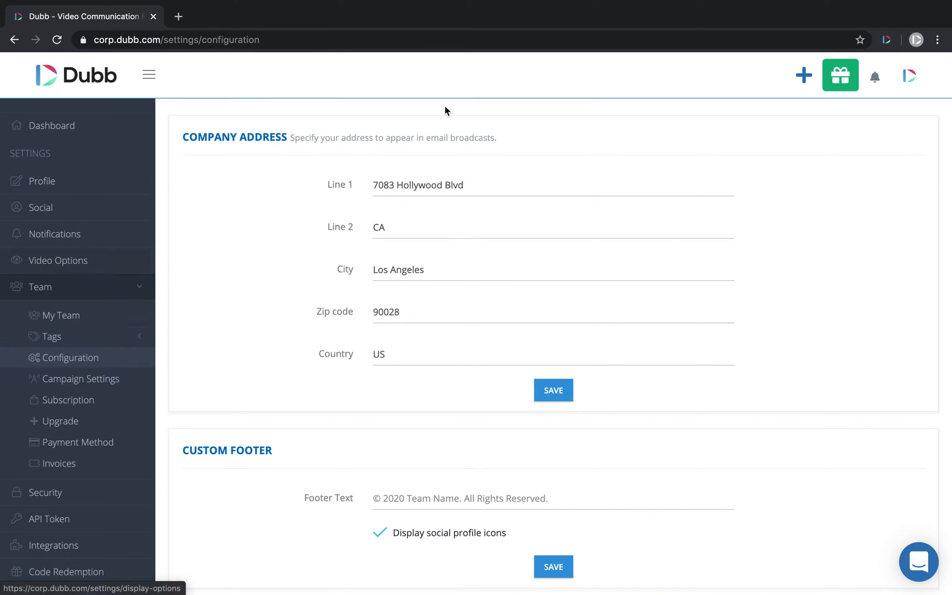
{"action": "mouse_move", "coordinate": [293, 296]}
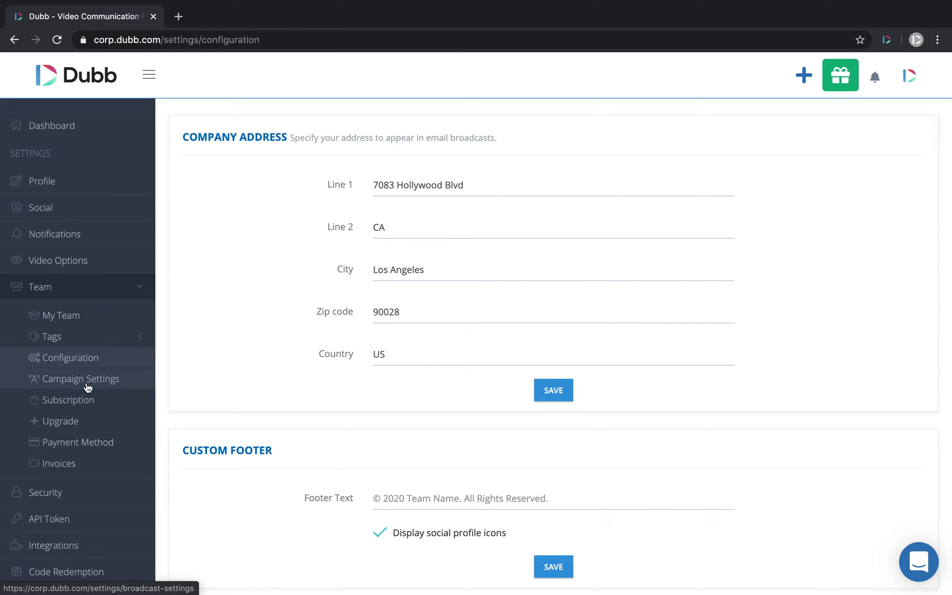
In Campaign Settings, start a new sending configuration, try Gmail API and SMTP providers, then discard it unsaved
{"action": "left_click", "coordinate": [80, 378]}
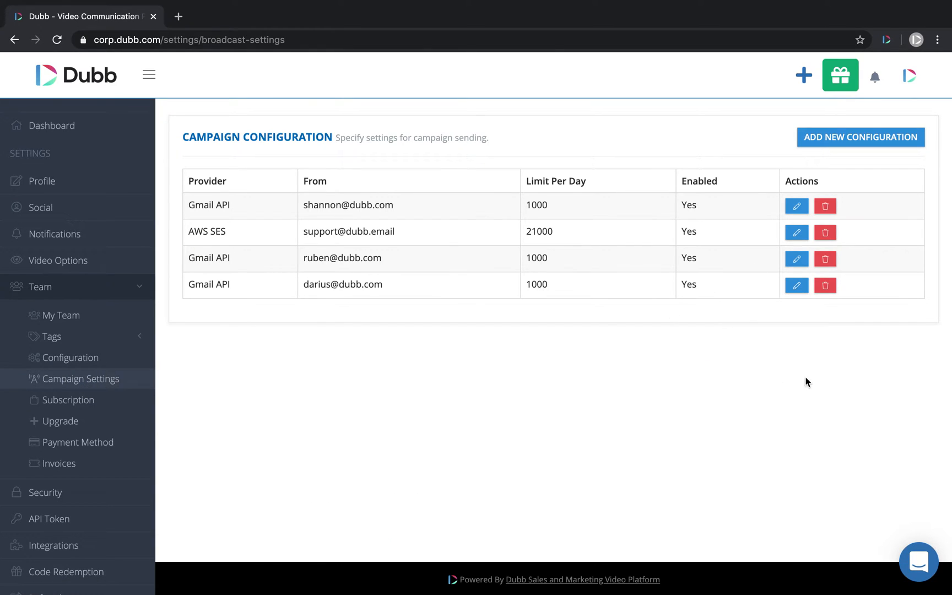
{"action": "mouse_move", "coordinate": [872, 145]}
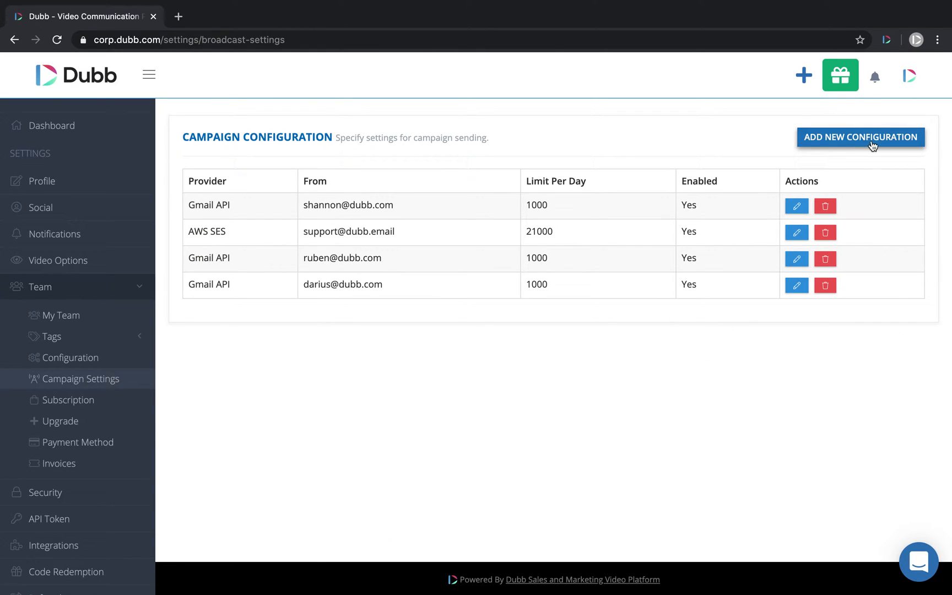
{"action": "left_click", "coordinate": [859, 136]}
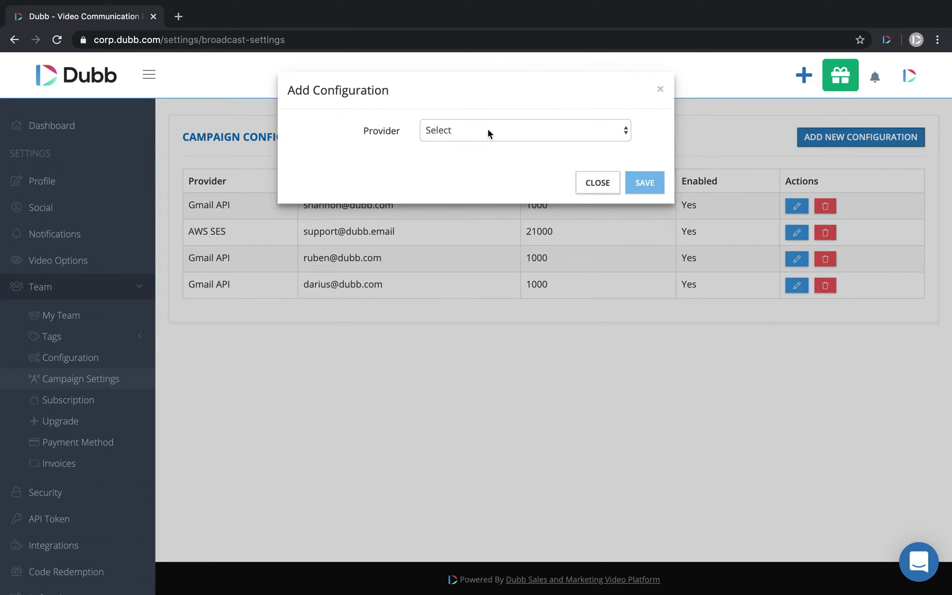
{"action": "left_click", "coordinate": [523, 130]}
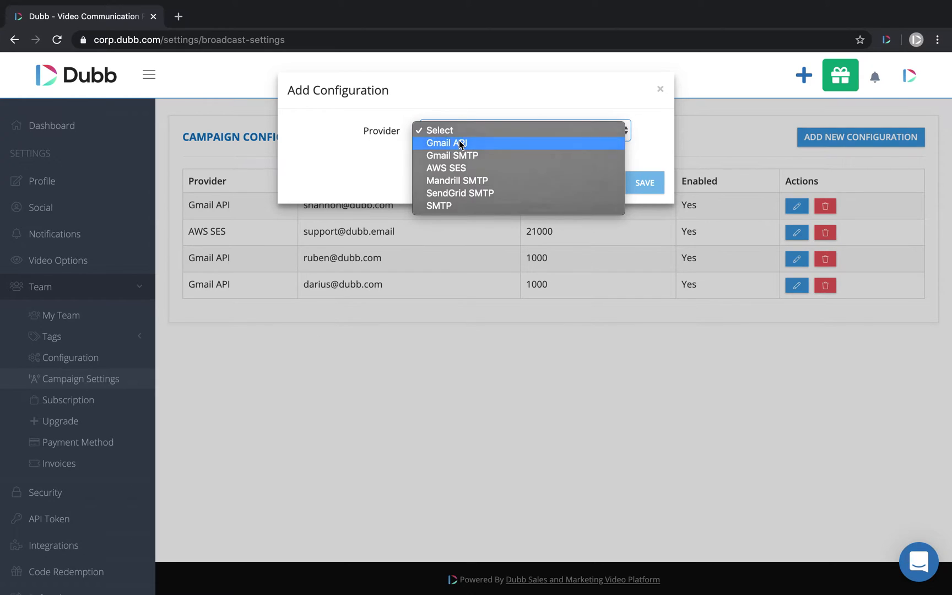
{"action": "left_click", "coordinate": [445, 142]}
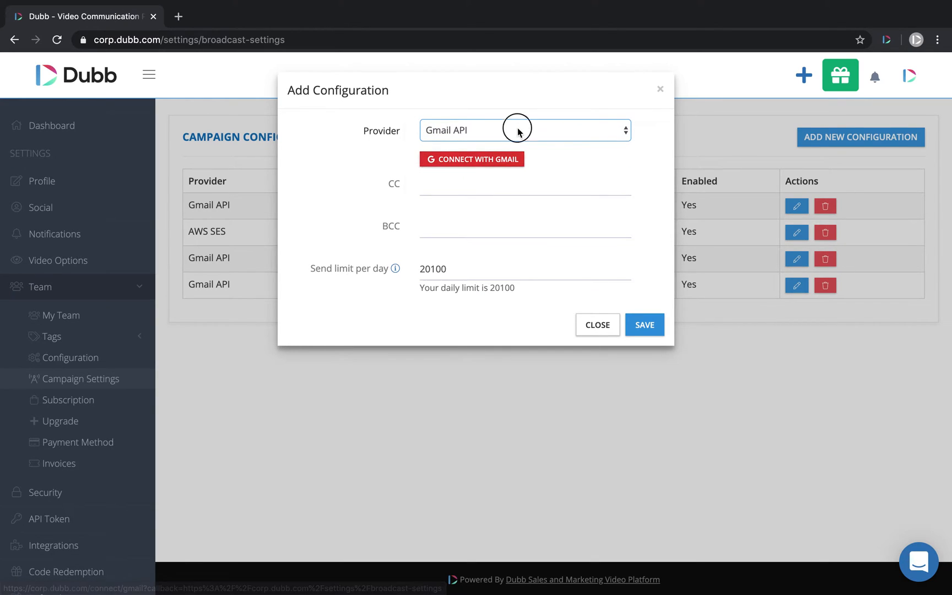
{"action": "left_click", "coordinate": [522, 130]}
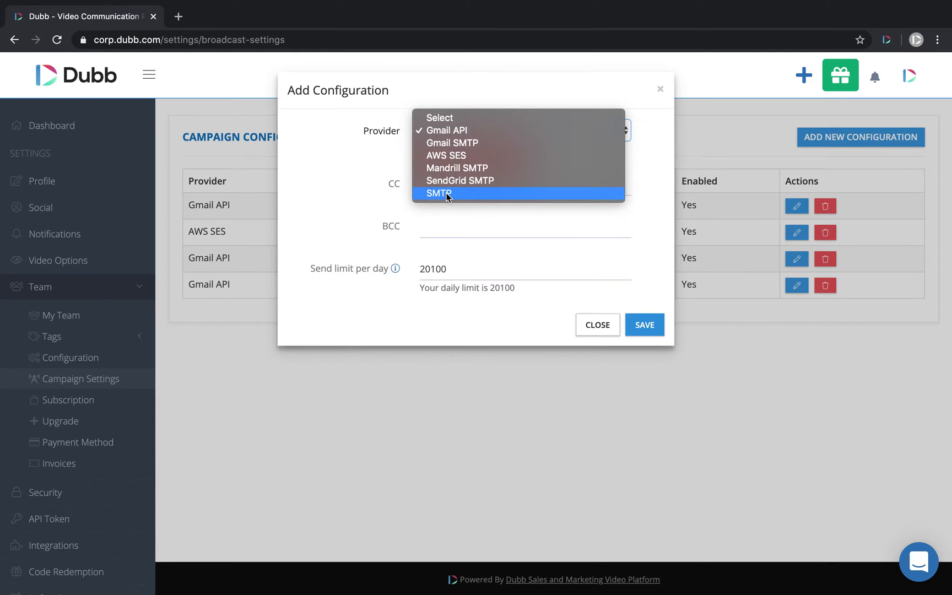
{"action": "mouse_move", "coordinate": [450, 155]}
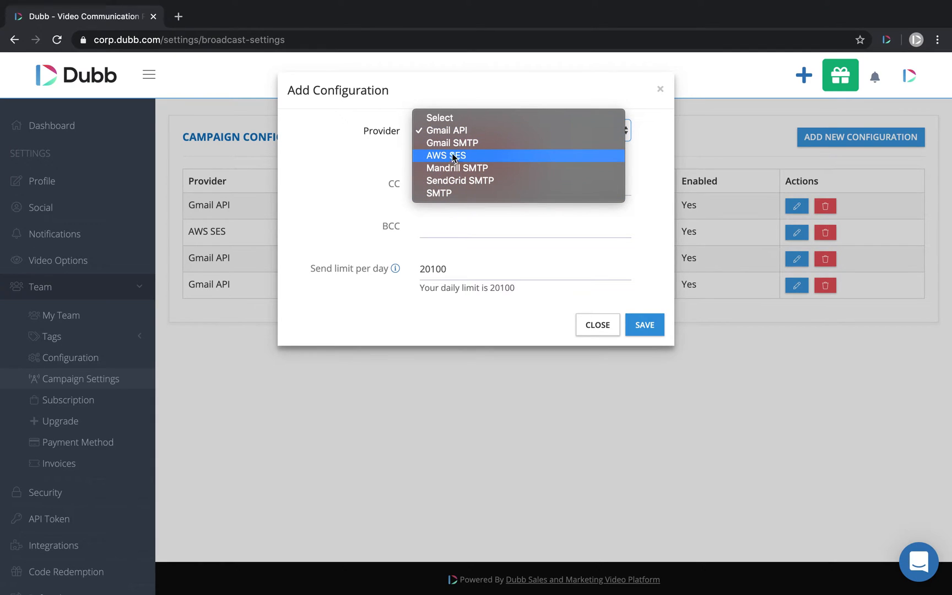
{"action": "mouse_move", "coordinate": [473, 186]}
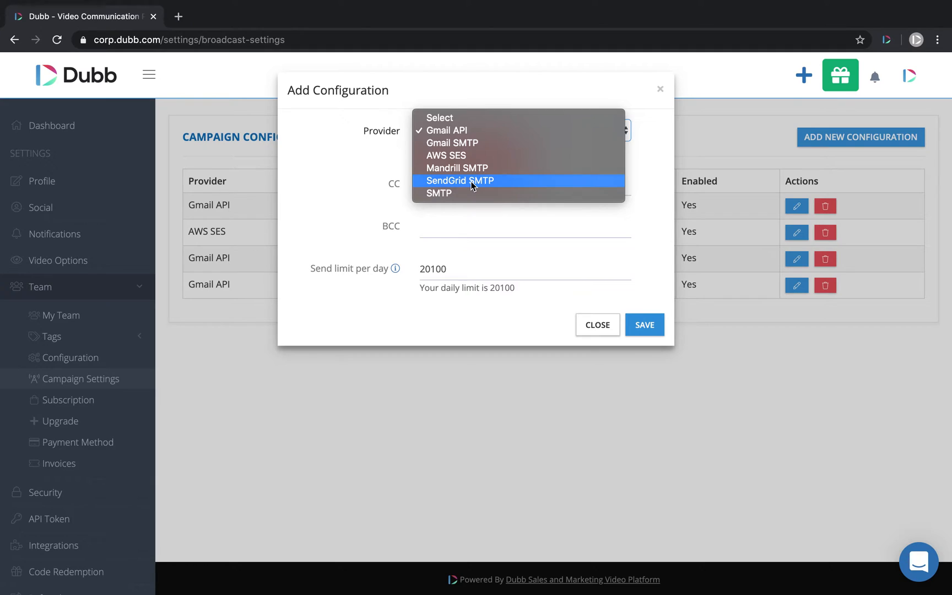
{"action": "left_click", "coordinate": [438, 192]}
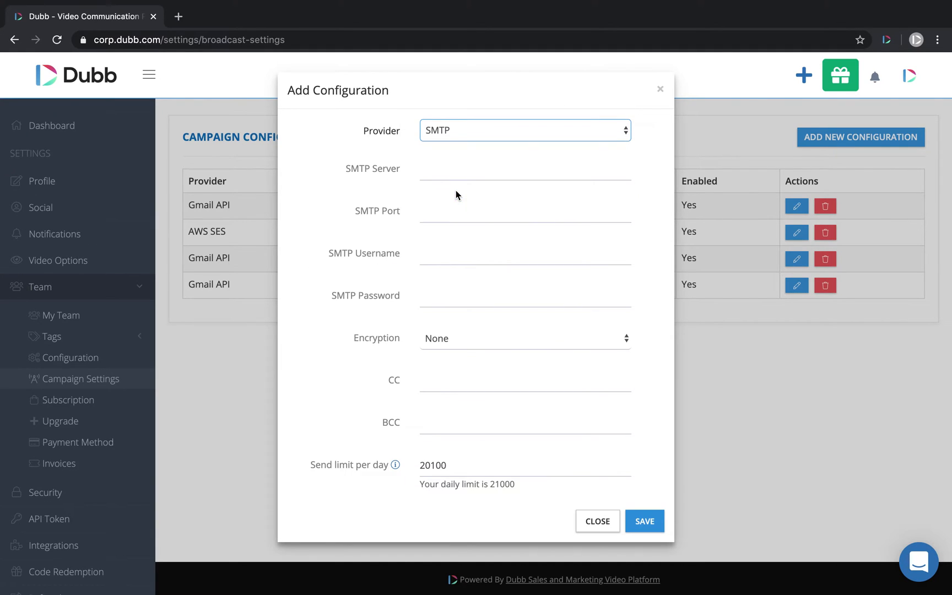
{"action": "mouse_move", "coordinate": [754, 17]}
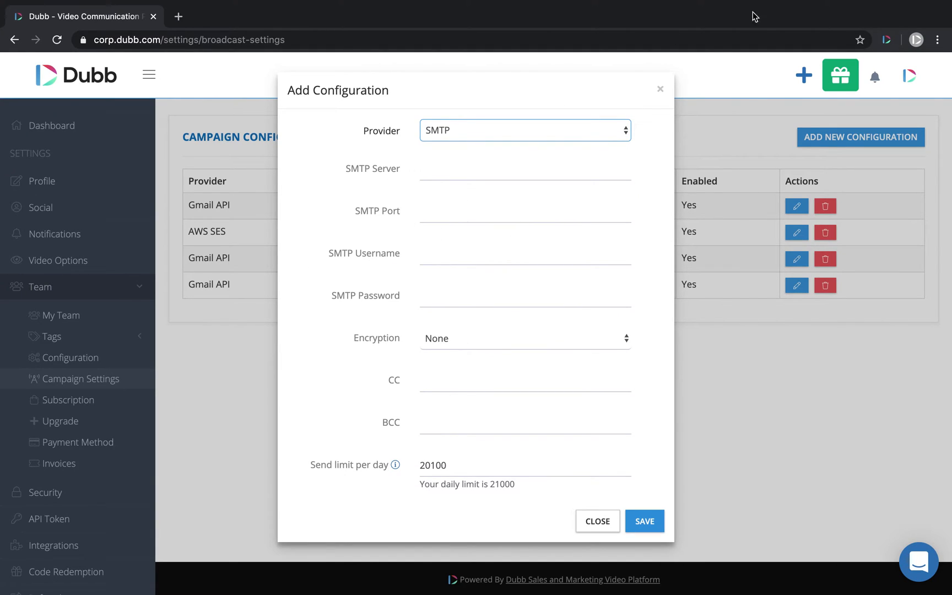
{"action": "left_click", "coordinate": [659, 89]}
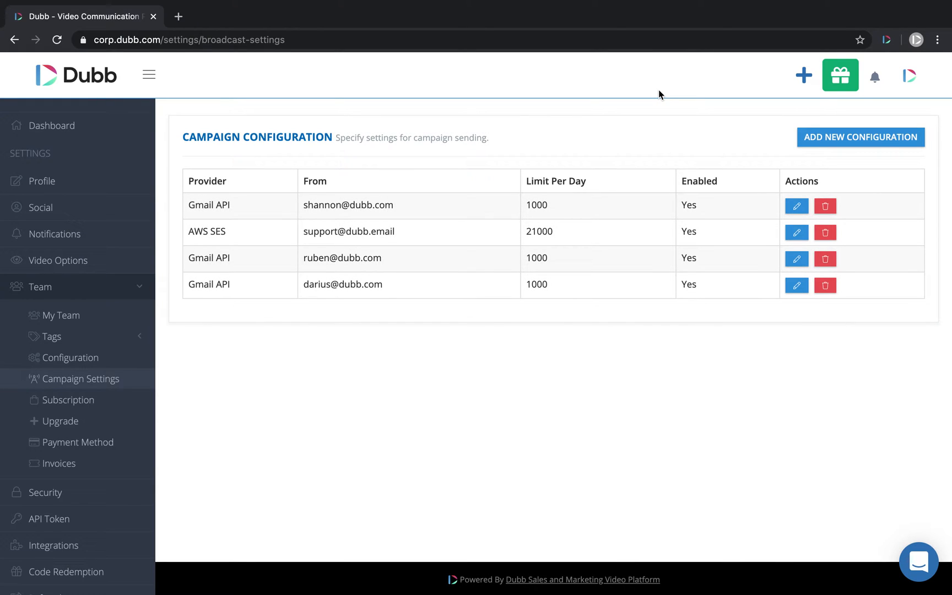
From the dashboard, open the How to Build Campaigns video and enable Share with team and collaboration
{"action": "left_click", "coordinate": [53, 125]}
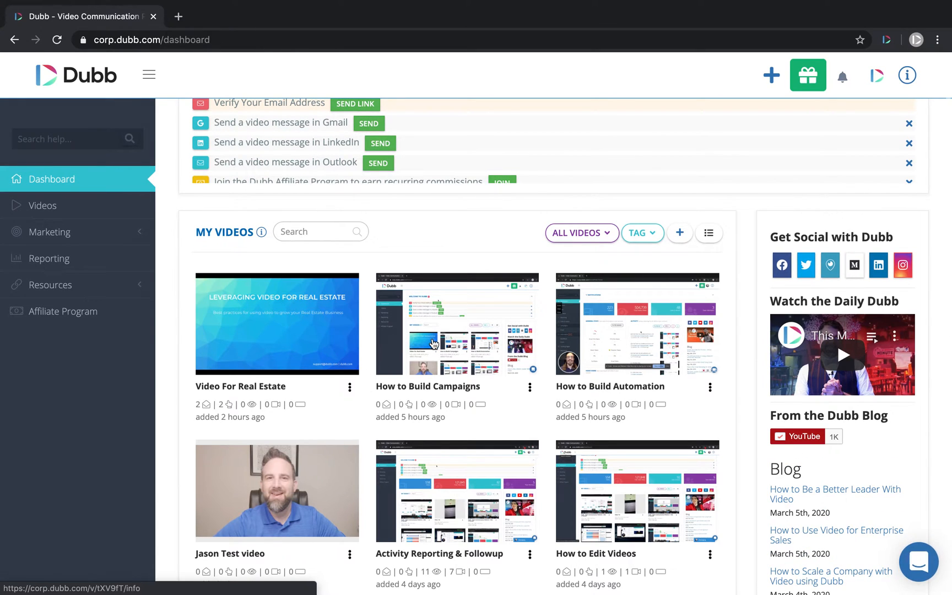
{"action": "mouse_move", "coordinate": [471, 346]}
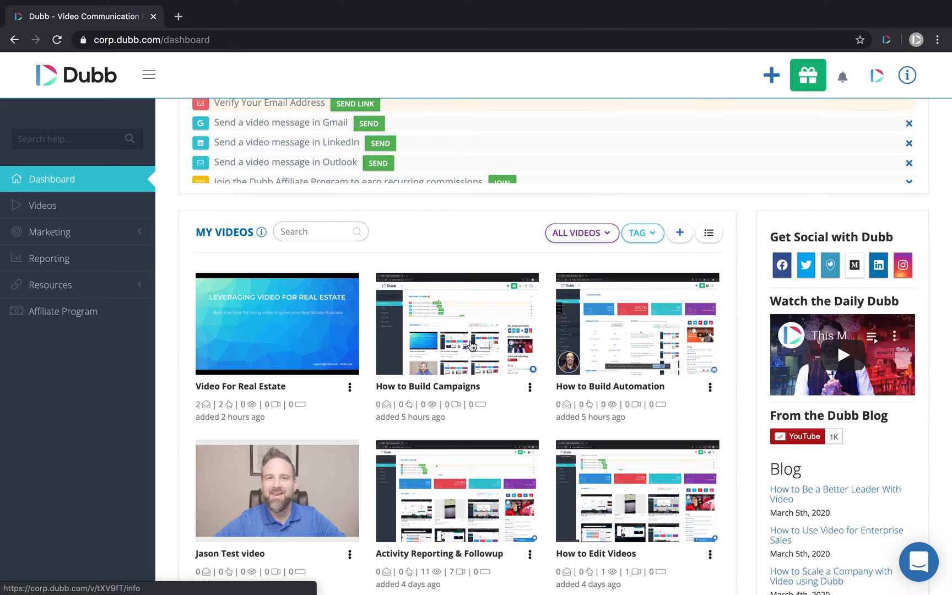
{"action": "left_click", "coordinate": [431, 333]}
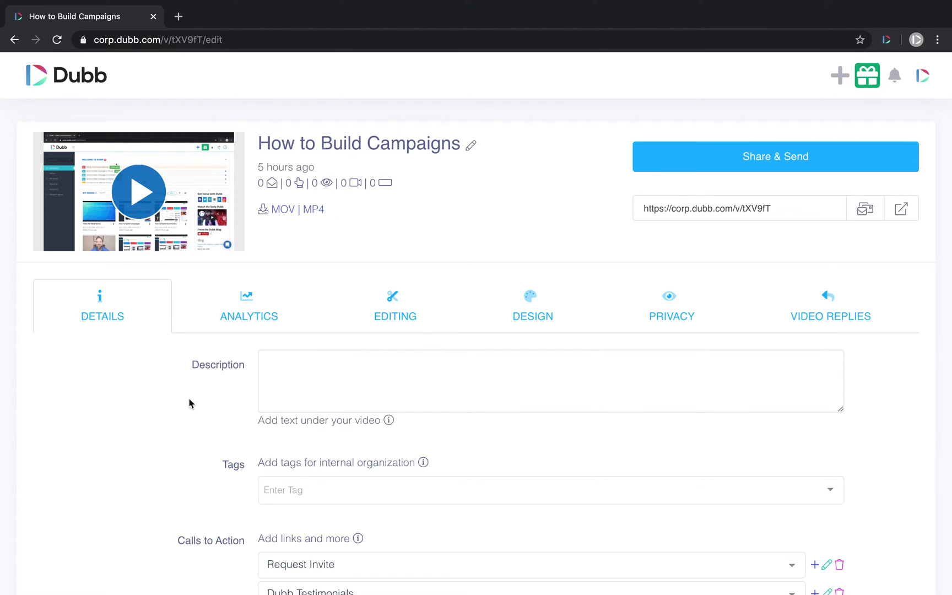
{"action": "scroll", "scroll_direction": "down", "scroll_amount": 3}
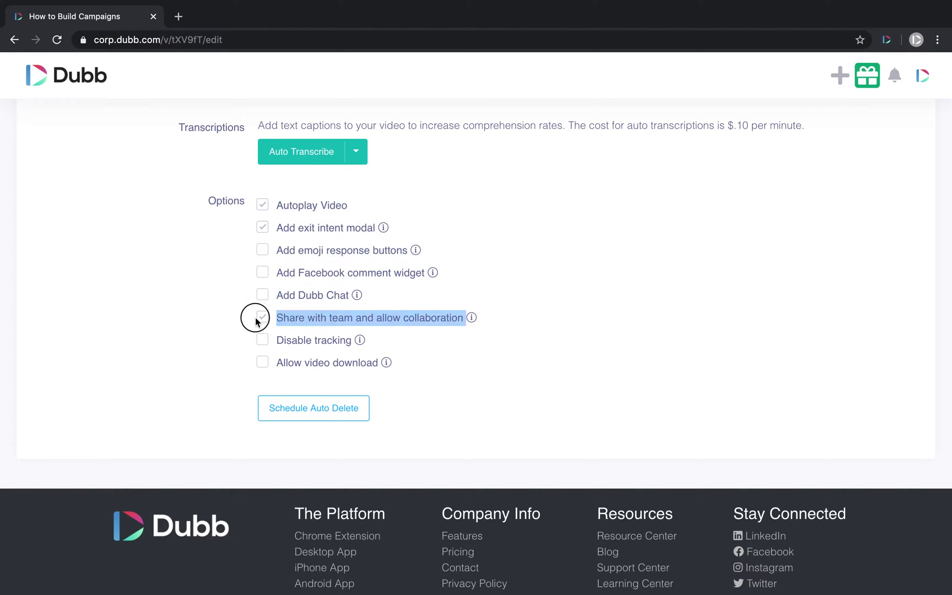
{"action": "left_click", "coordinate": [263, 318]}
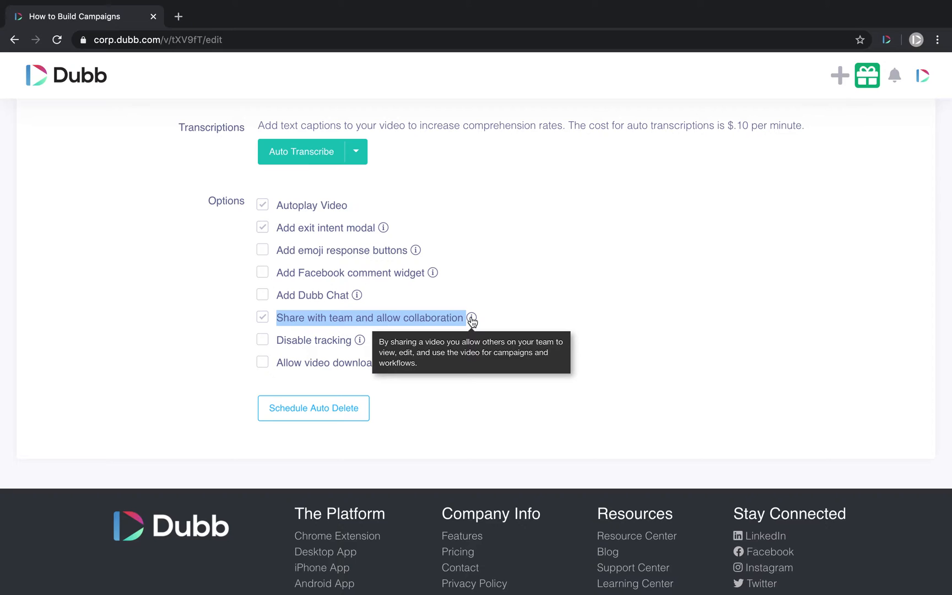
{"action": "scroll", "scroll_direction": "up", "scroll_amount": 3}
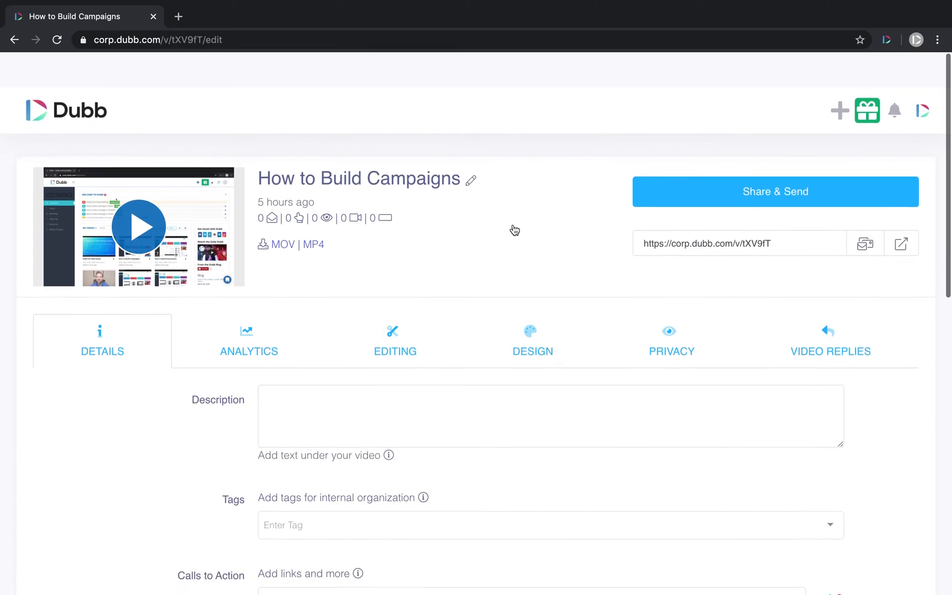
Expand Automation, open Workflows in a new tab, and bring up the Automated Campaigns page
{"action": "left_click", "coordinate": [67, 110]}
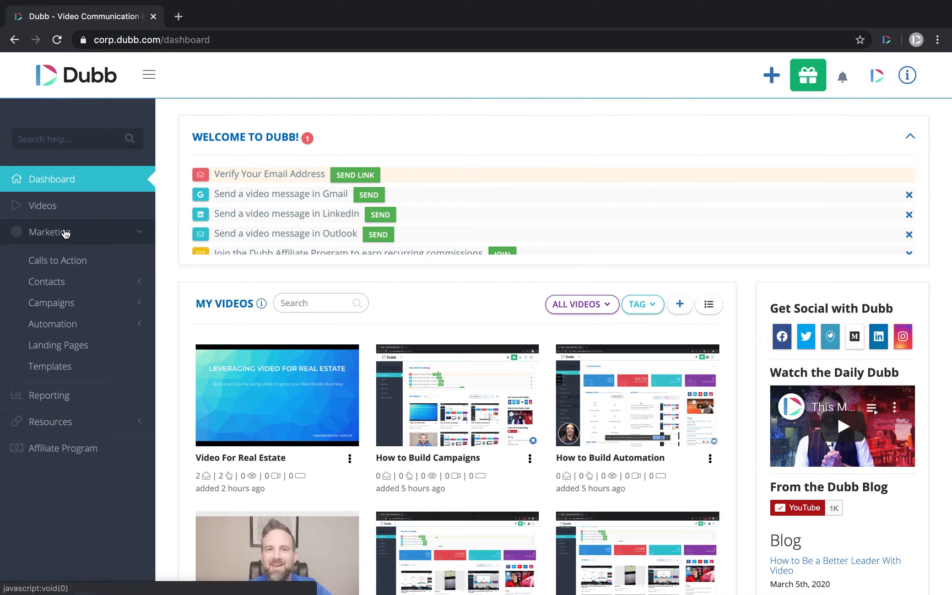
{"action": "left_click", "coordinate": [51, 324]}
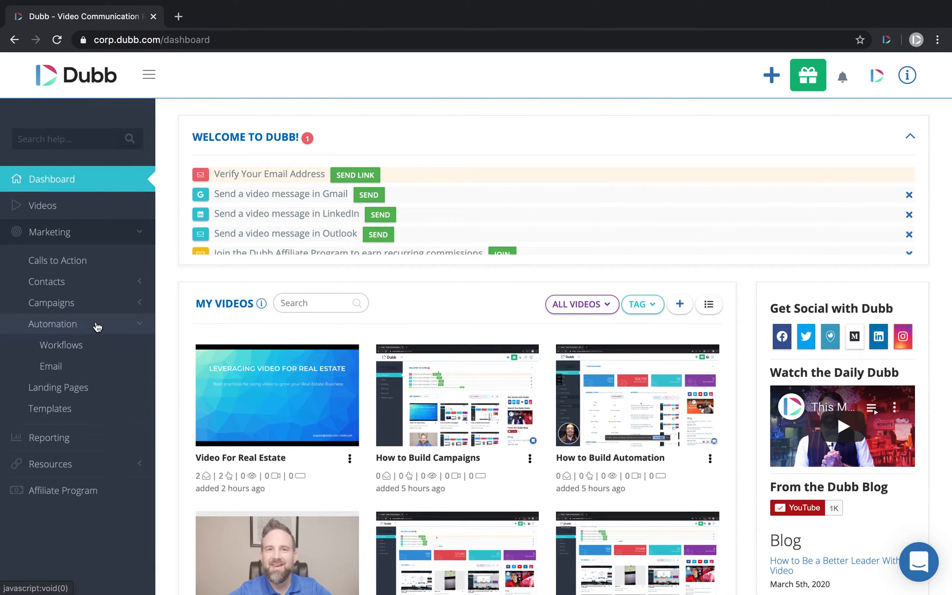
{"action": "mouse_move", "coordinate": [60, 345]}
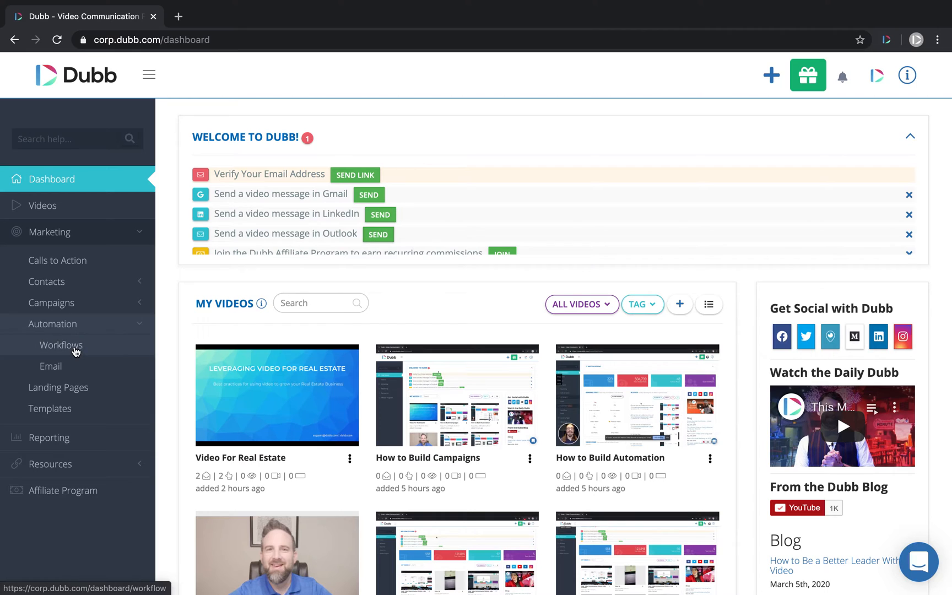
{"action": "mouse_move", "coordinate": [69, 370]}
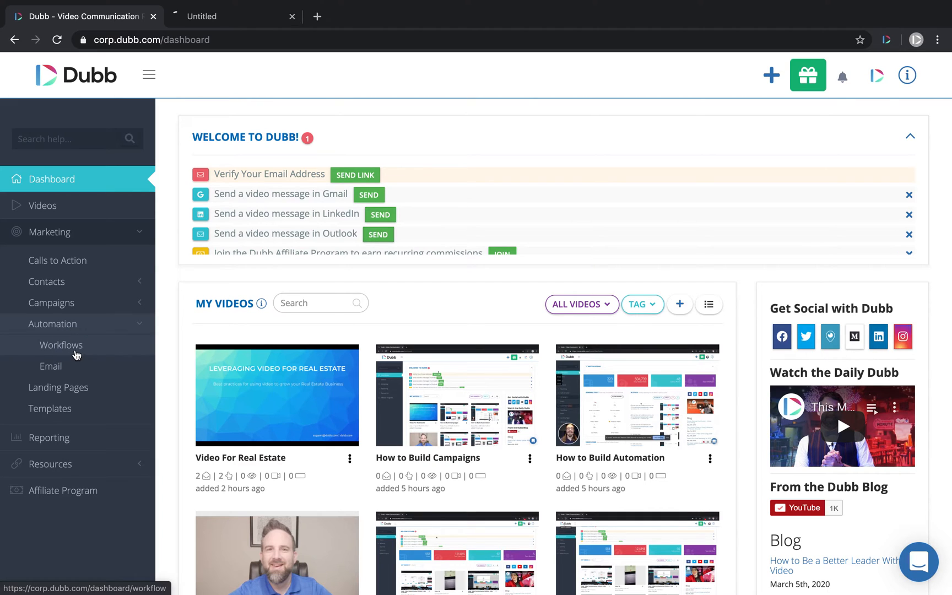
{"action": "left_click", "coordinate": [60, 345]}
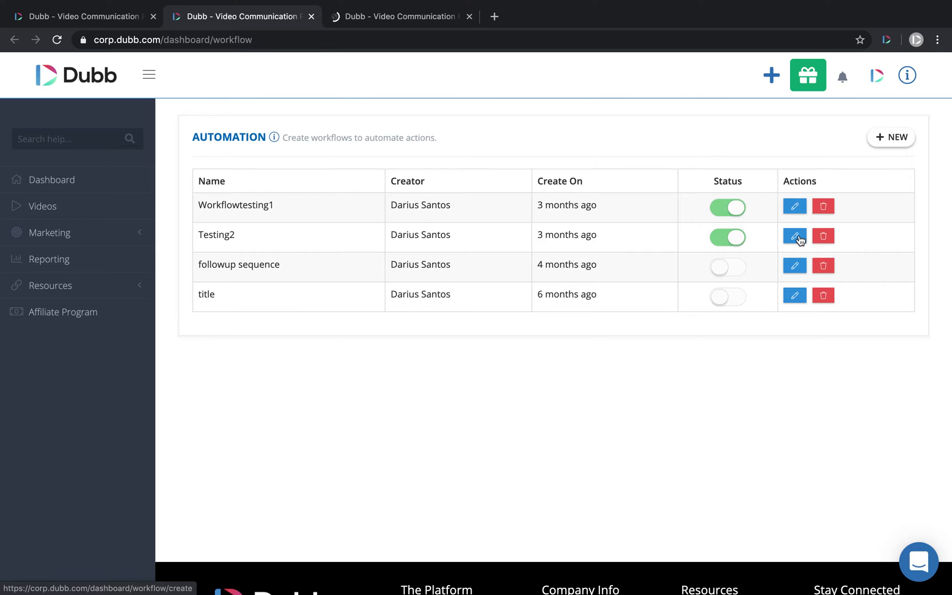
{"action": "left_click", "coordinate": [794, 236]}
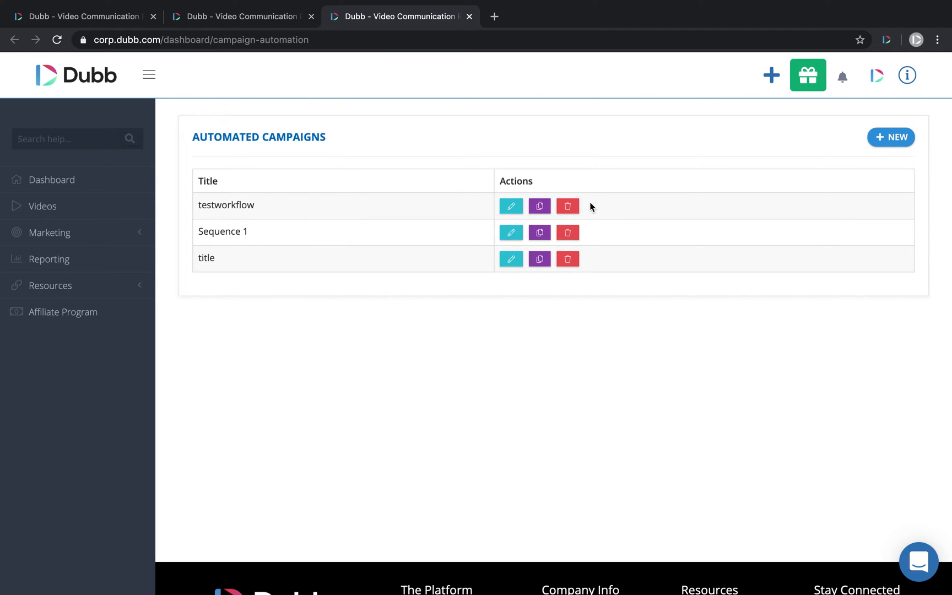
{"action": "mouse_move", "coordinate": [890, 137]}
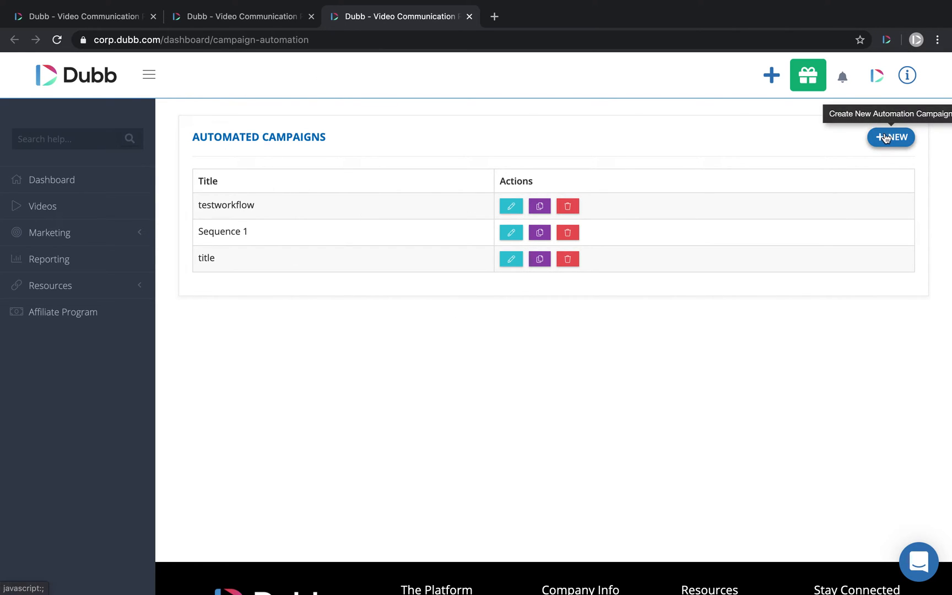
Create a new automated campaign titled Test2 with the sending account as broadcast provider
{"action": "left_click", "coordinate": [50, 232]}
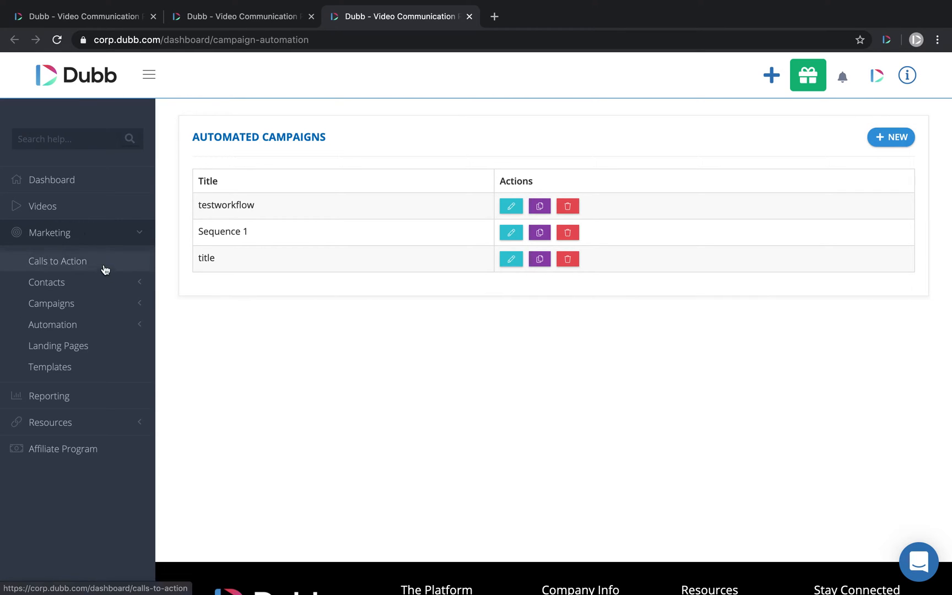
{"action": "left_click", "coordinate": [51, 324]}
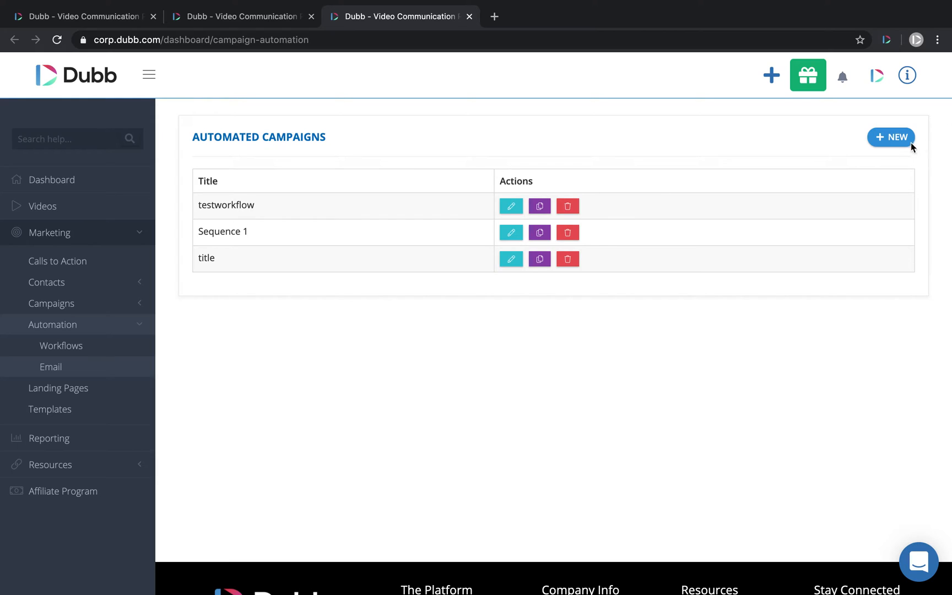
{"action": "left_click", "coordinate": [890, 137]}
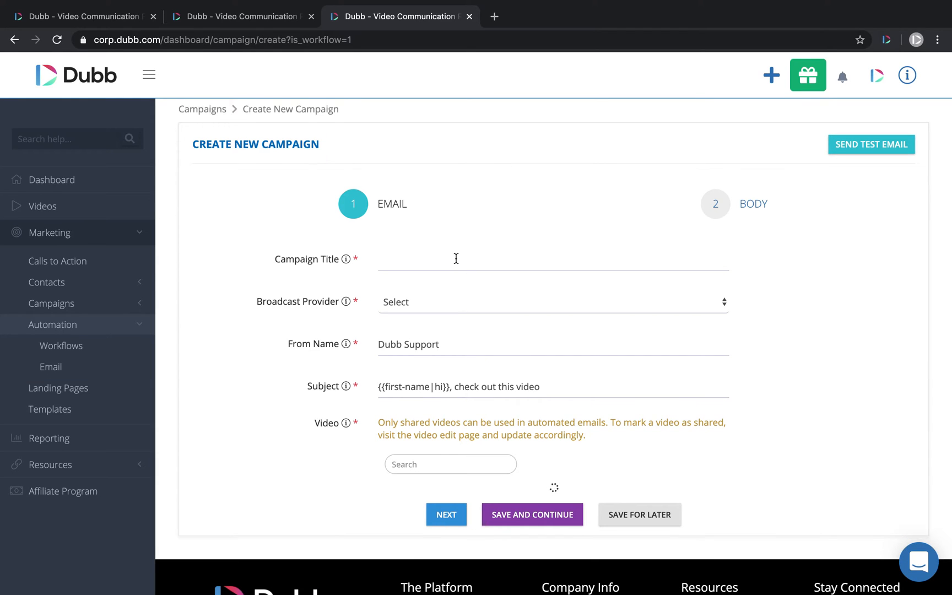
{"action": "type", "text": "T"}
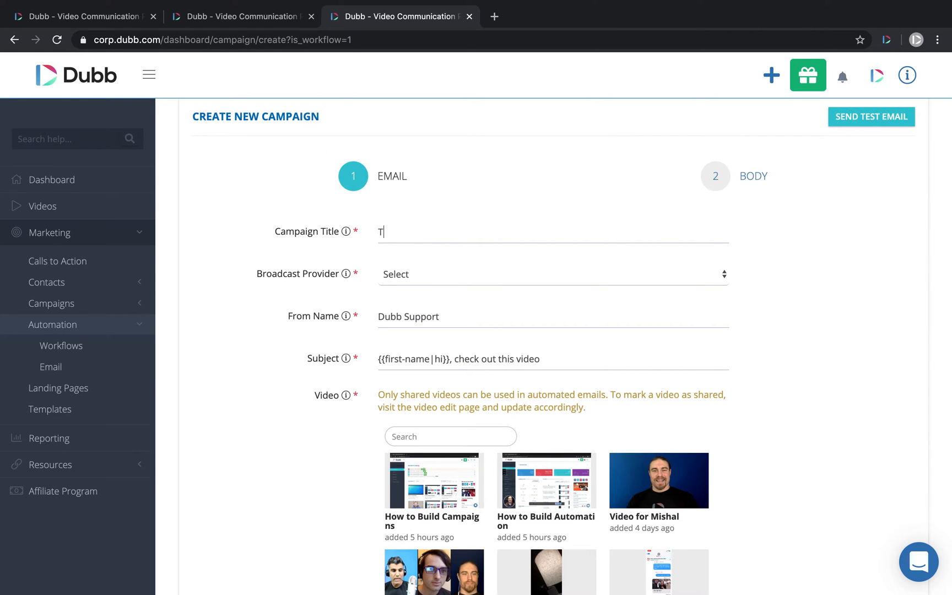
{"action": "type", "text": "est2"}
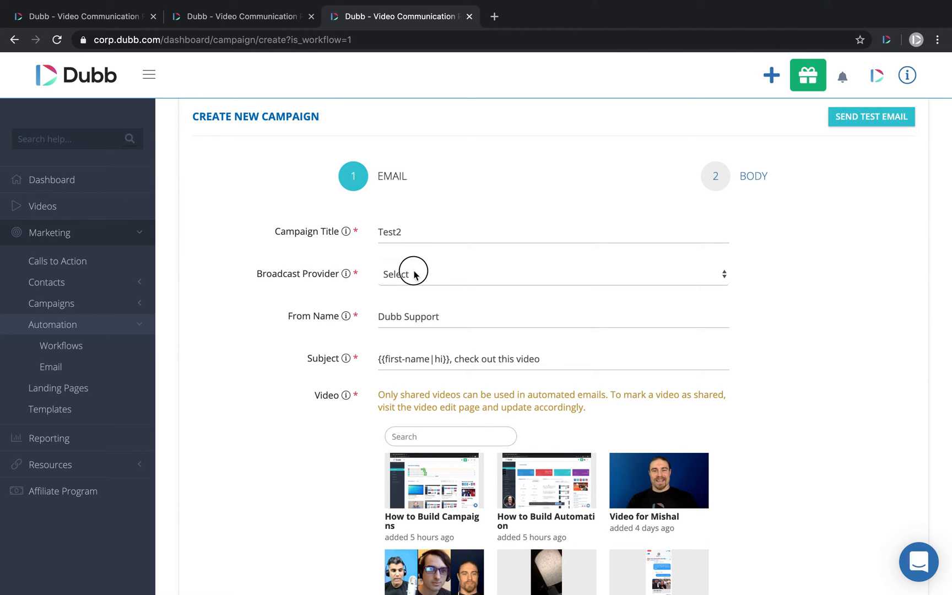
{"action": "left_click", "coordinate": [413, 274]}
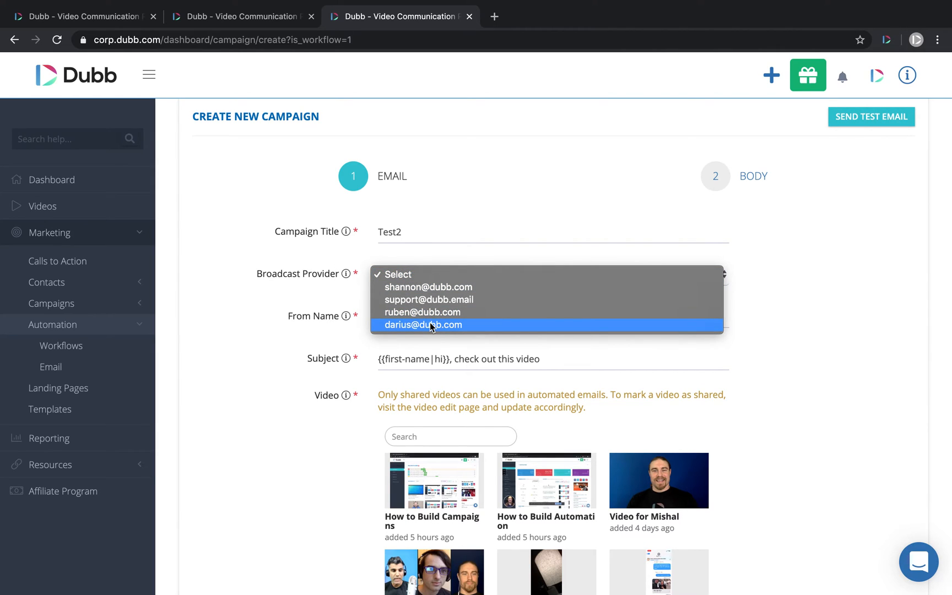
{"action": "left_click", "coordinate": [423, 325]}
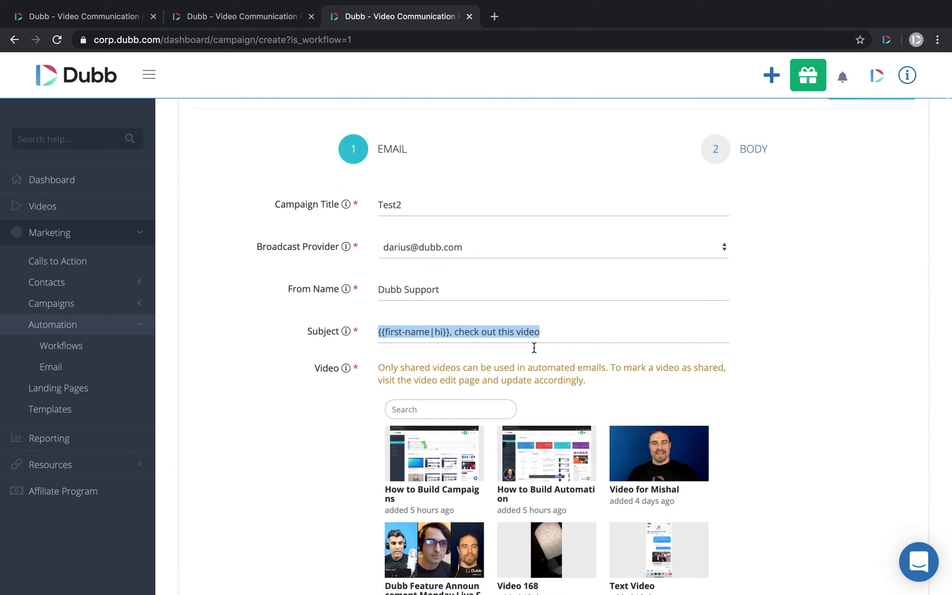
Select the How to Build Campaigns video and continue to the body step
{"action": "scroll", "scroll_direction": "down", "scroll_amount": 3}
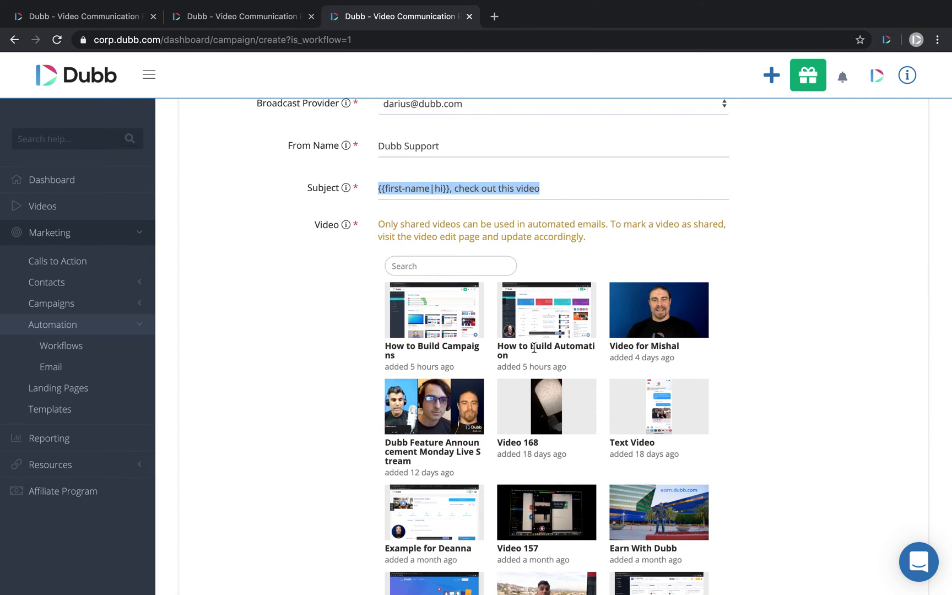
{"action": "mouse_move", "coordinate": [536, 322]}
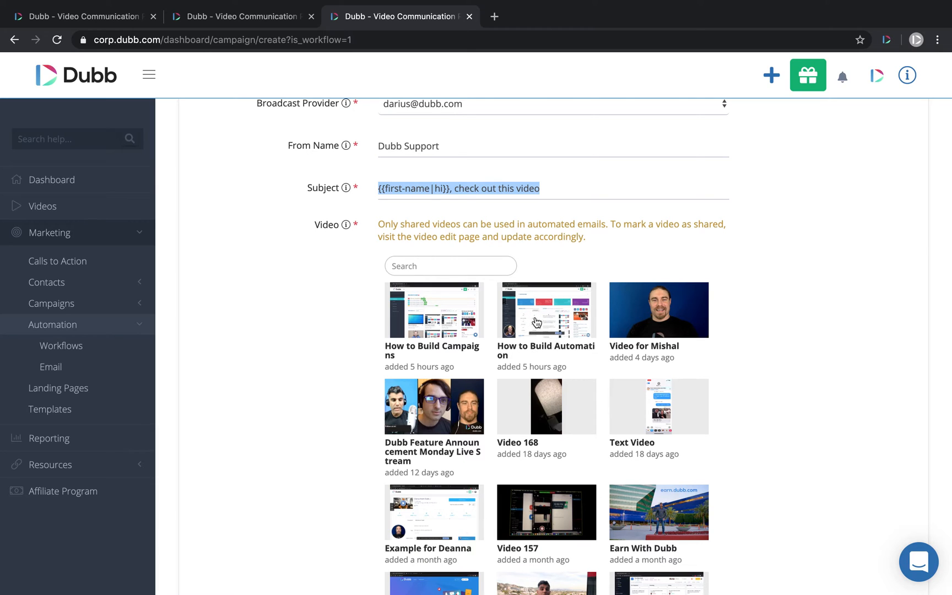
{"action": "mouse_move", "coordinate": [416, 305]}
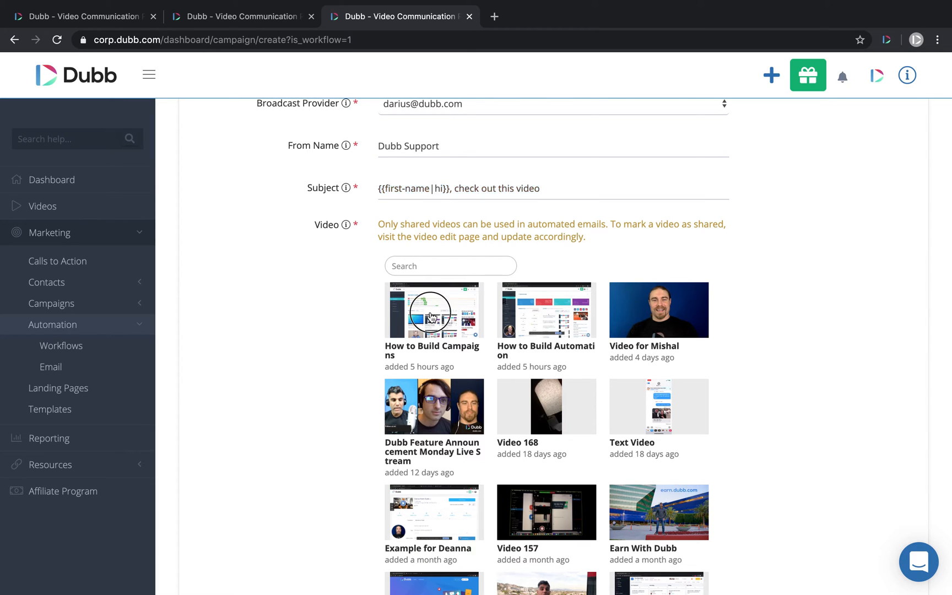
{"action": "left_click", "coordinate": [433, 310]}
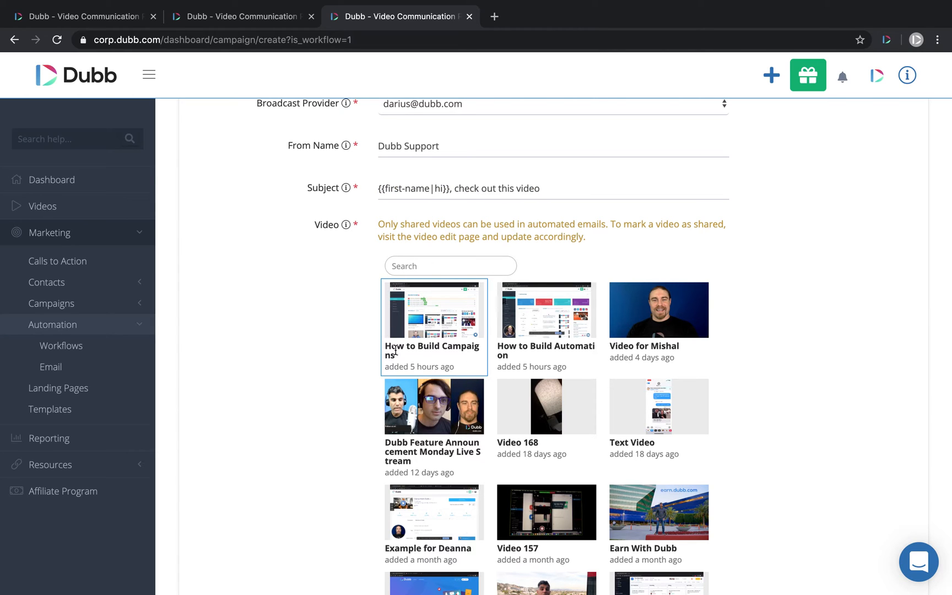
{"action": "scroll", "scroll_direction": "down", "scroll_amount": 3}
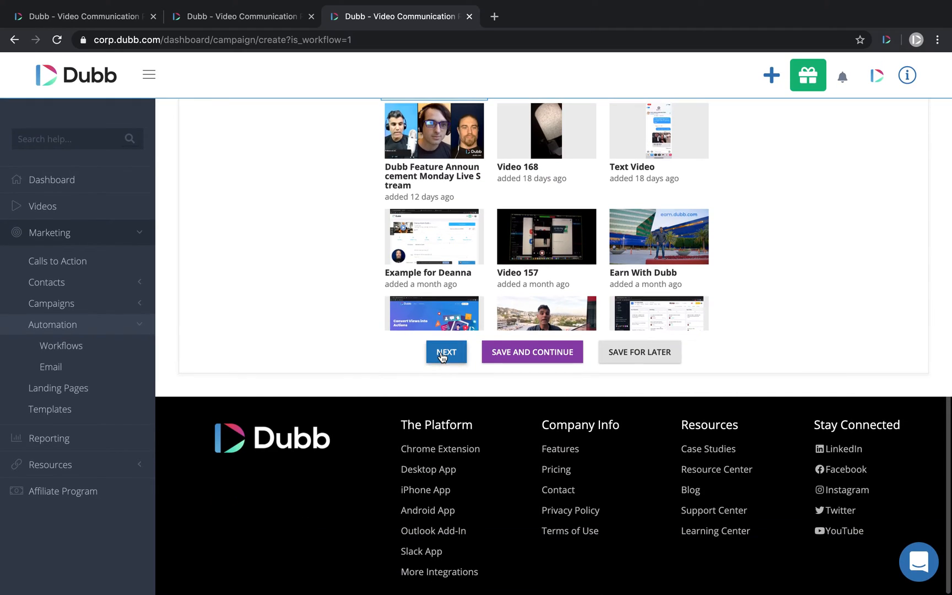
{"action": "left_click", "coordinate": [445, 353]}
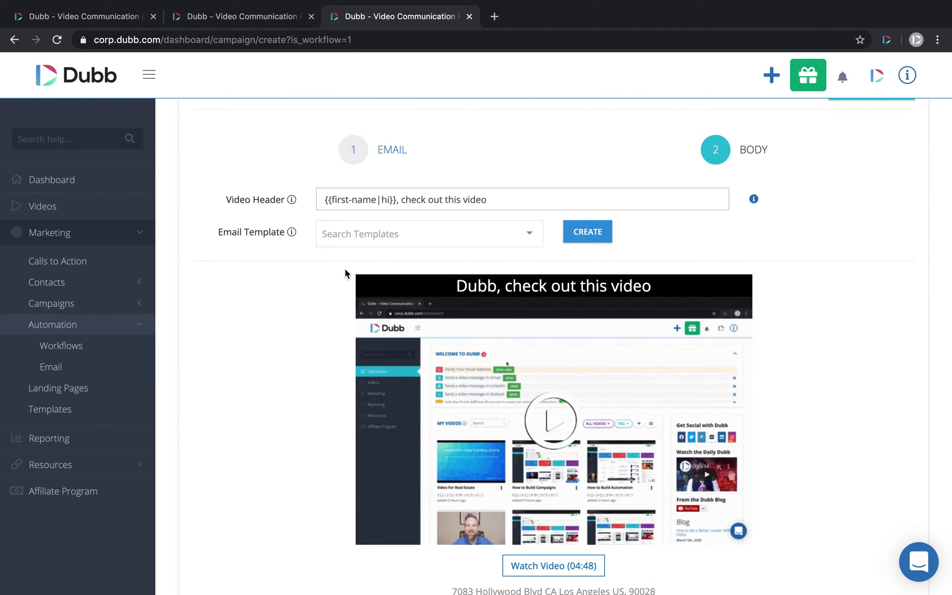
Use the Simple Editor template and add 'Check it out' on a new line after 'Watch this video!'
{"action": "left_click", "coordinate": [429, 233]}
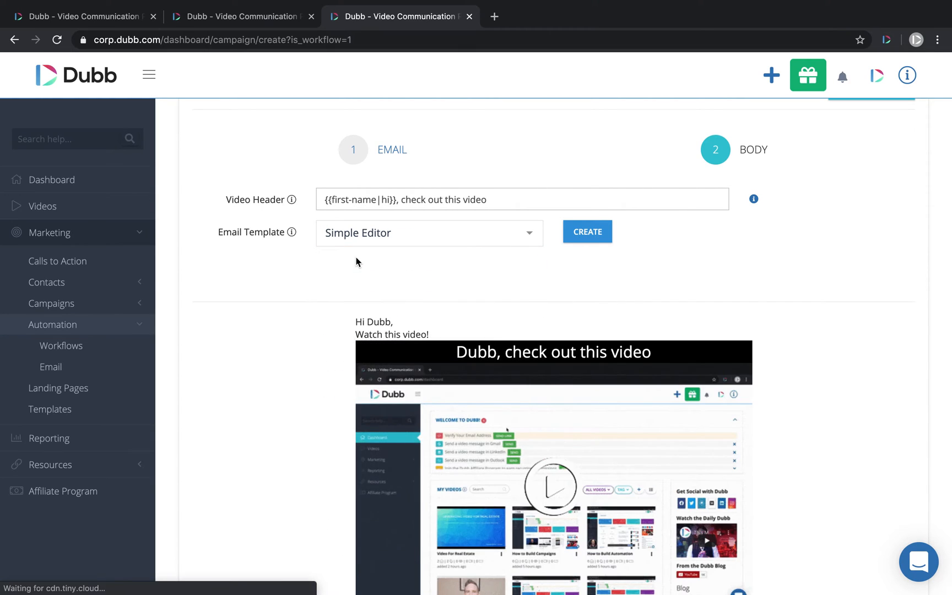
{"action": "left_click", "coordinate": [586, 232]}
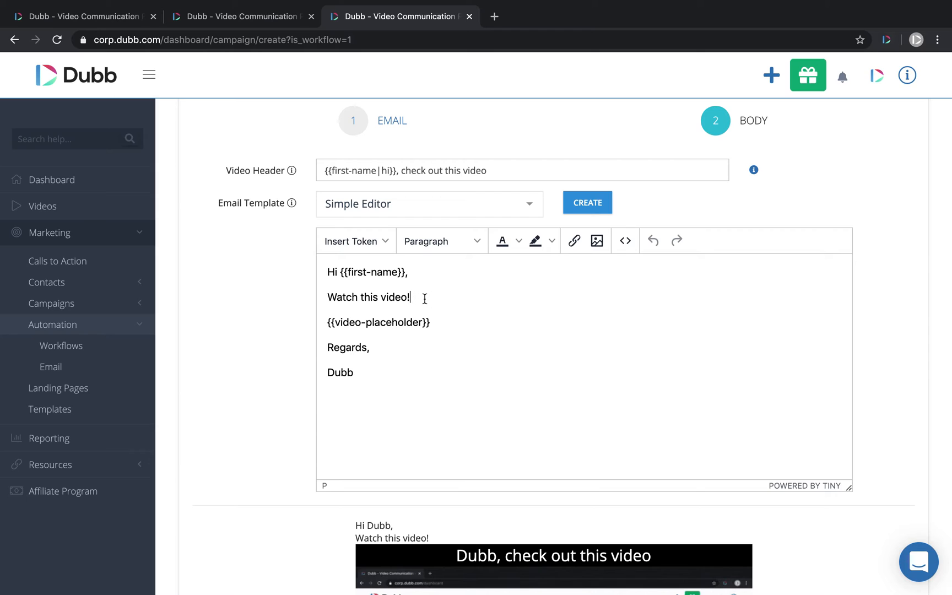
{"action": "type", "text": "Check it"}
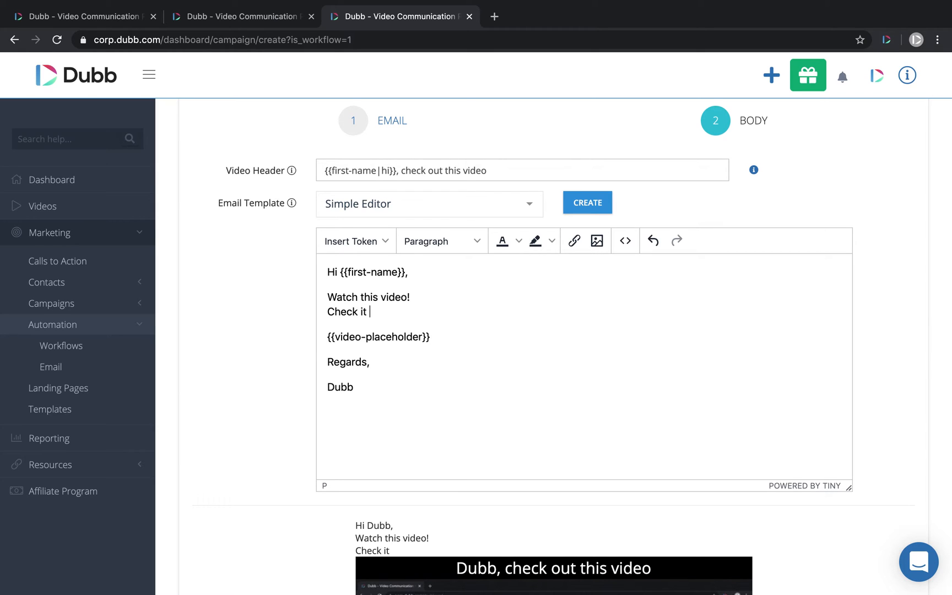
{"action": "type", "text": "out"}
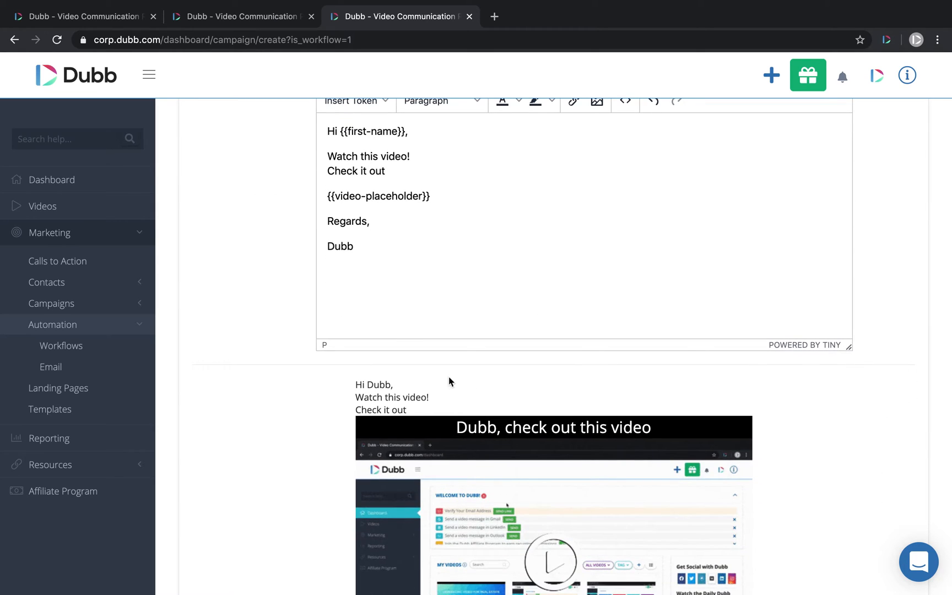
{"action": "scroll", "scroll_direction": "down", "scroll_amount": 3}
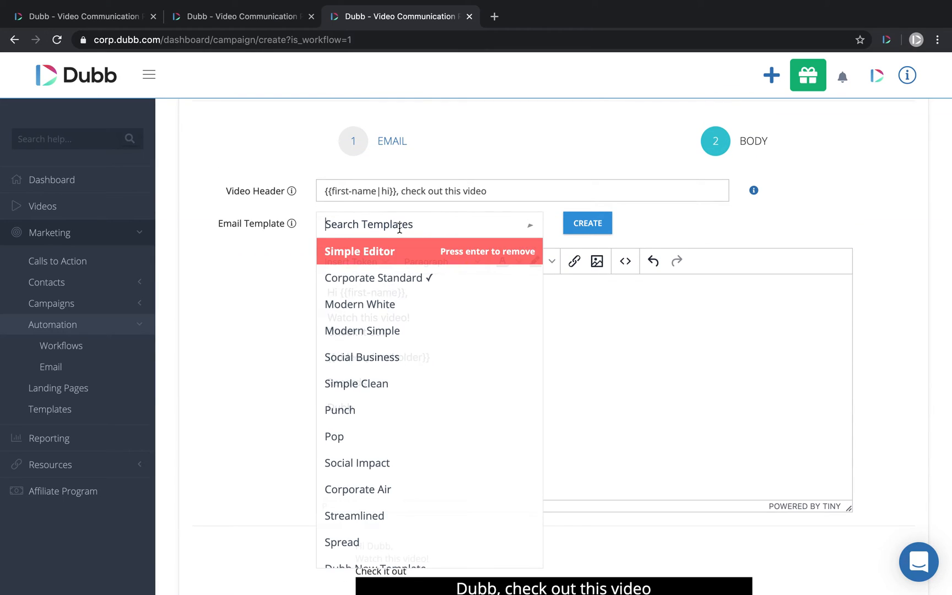
{"action": "mouse_move", "coordinate": [407, 330]}
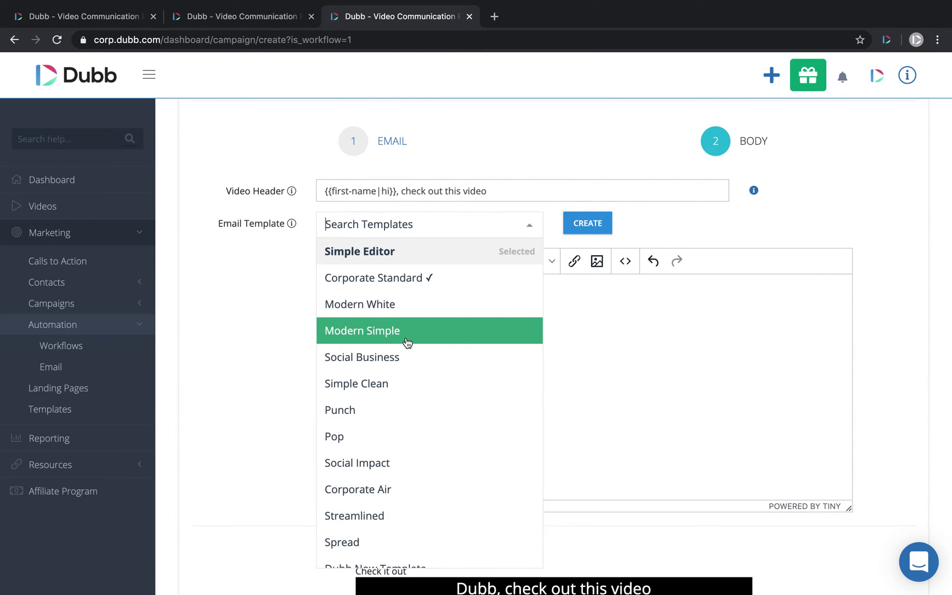
Switch the body to the Social Business template and scroll through its preview with the video header
{"action": "left_click", "coordinate": [361, 330]}
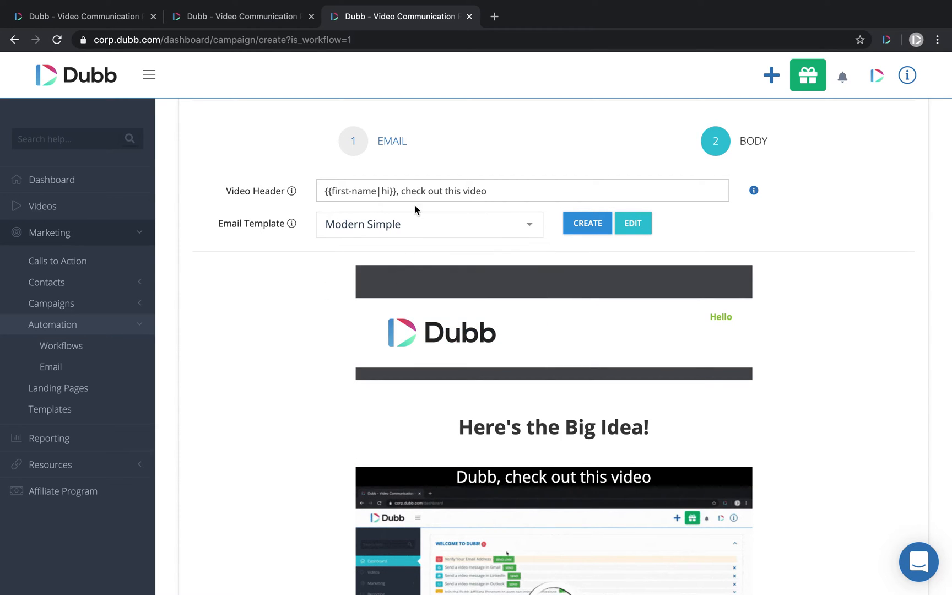
{"action": "left_click", "coordinate": [427, 223]}
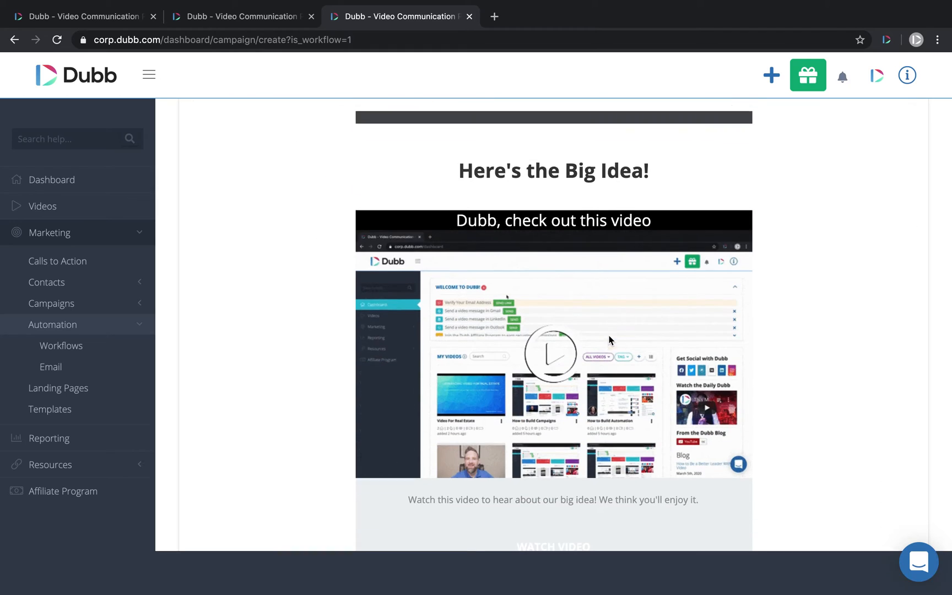
{"action": "left_click", "coordinate": [428, 168]}
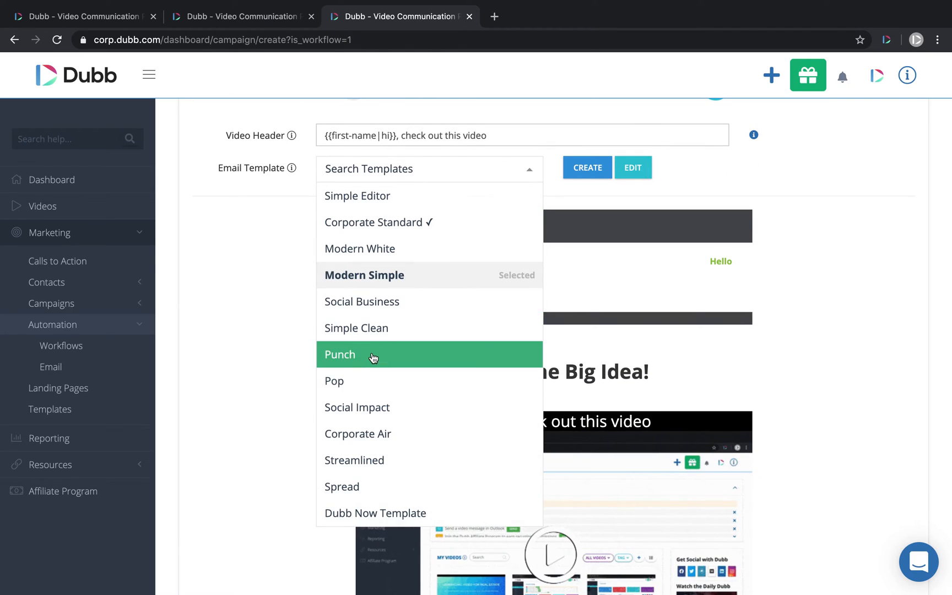
{"action": "left_click", "coordinate": [367, 355]}
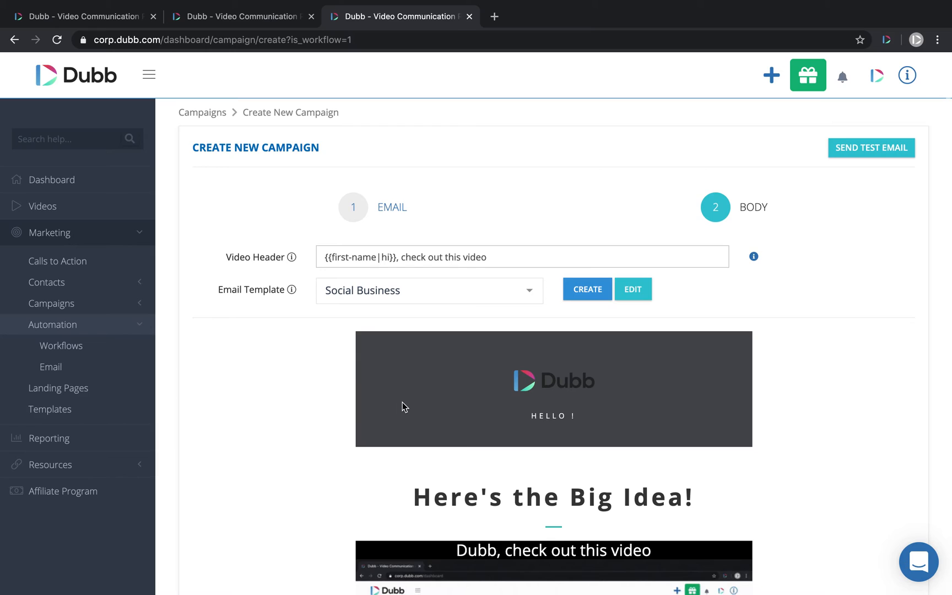
{"action": "scroll", "scroll_direction": "down", "scroll_amount": 3}
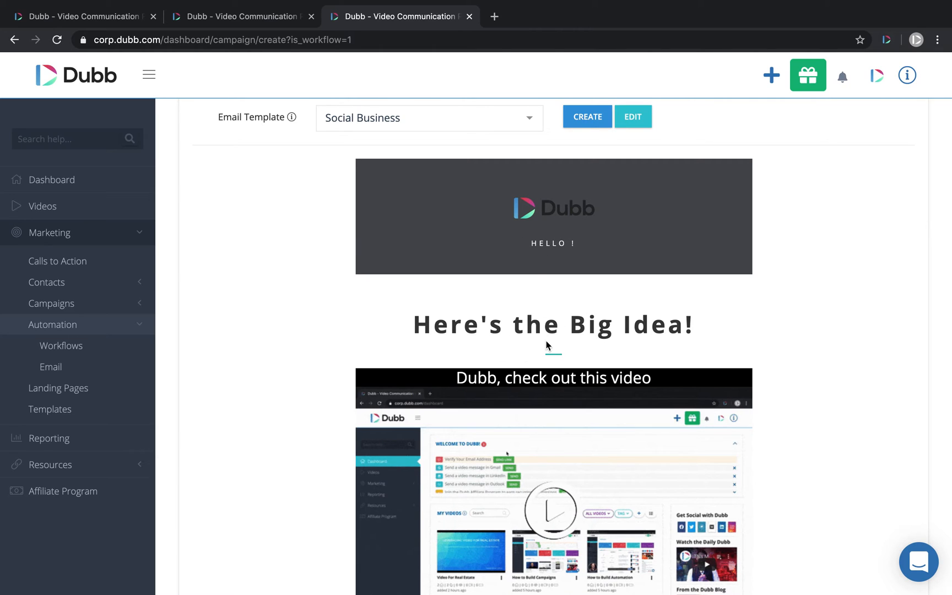
{"action": "scroll", "scroll_direction": "down", "scroll_amount": 3}
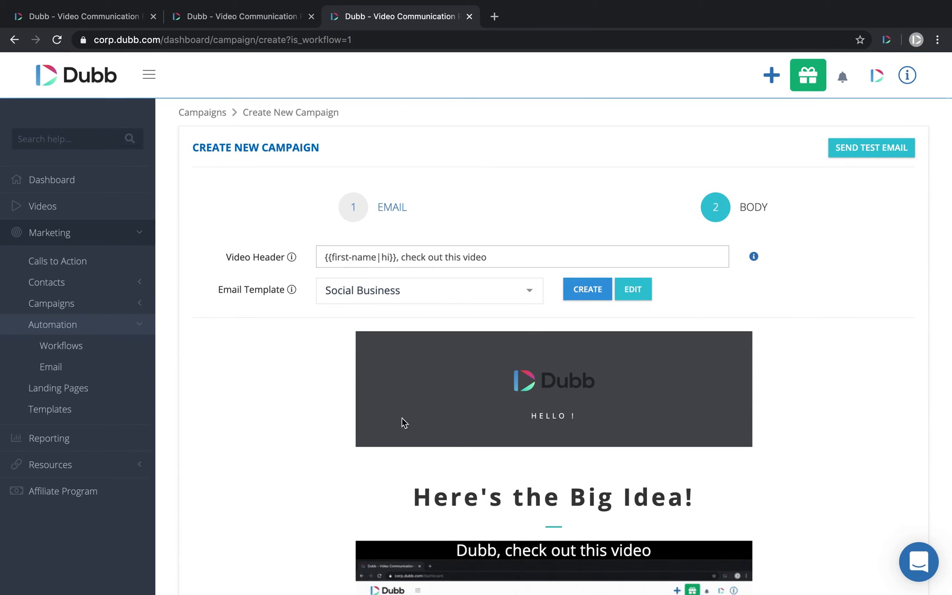
{"action": "scroll", "scroll_direction": "down", "scroll_amount": 3}
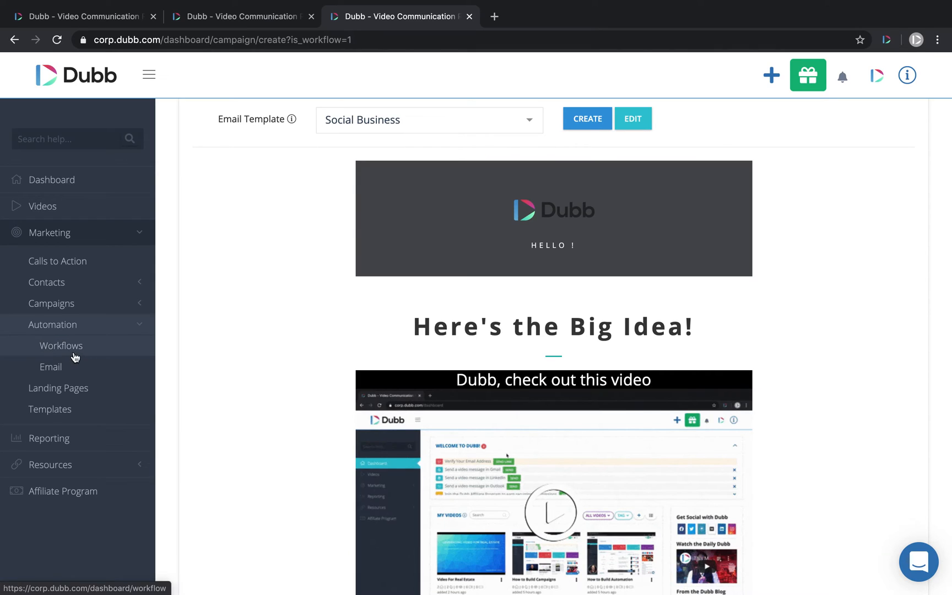
Start a new workflow named Test2 with its trigger set to Tag Added
{"action": "left_click", "coordinate": [60, 345]}
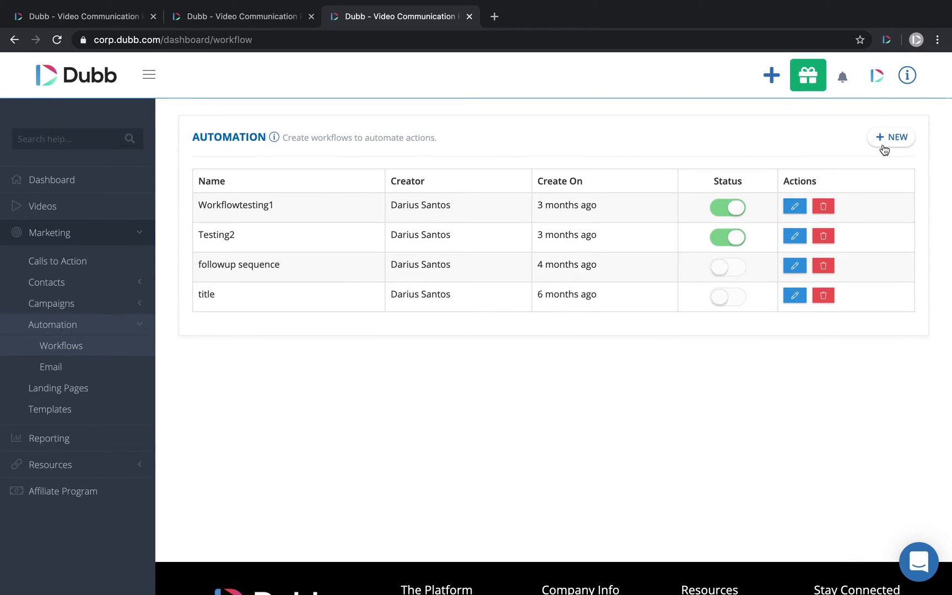
{"action": "left_click", "coordinate": [890, 137]}
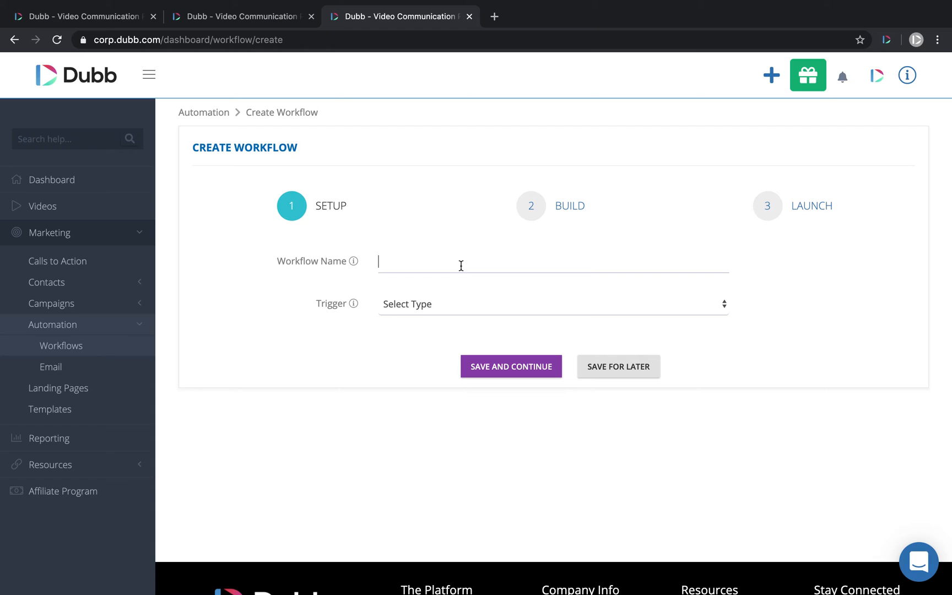
{"action": "type", "text": "Test2"}
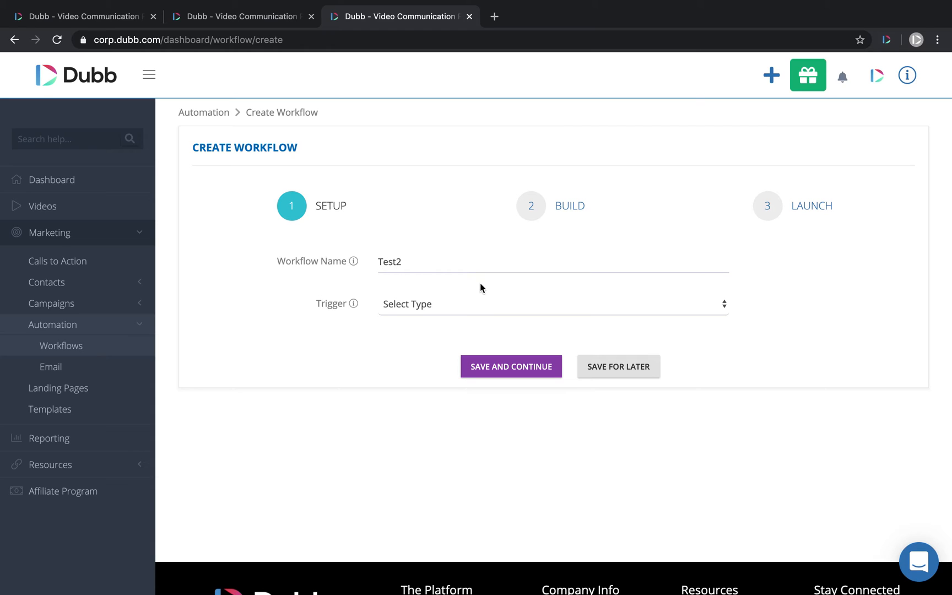
{"action": "left_click", "coordinate": [551, 304]}
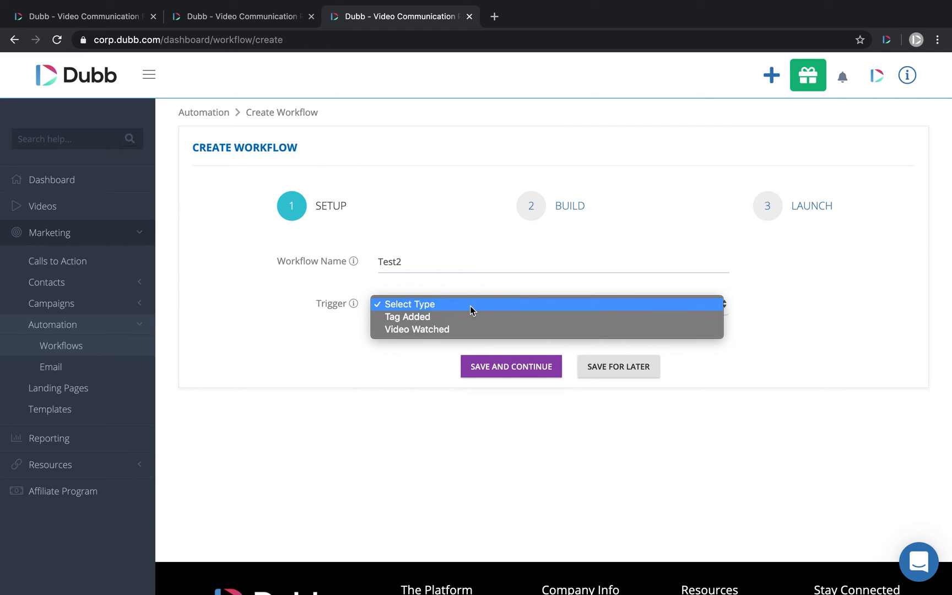
{"action": "mouse_move", "coordinate": [412, 318]}
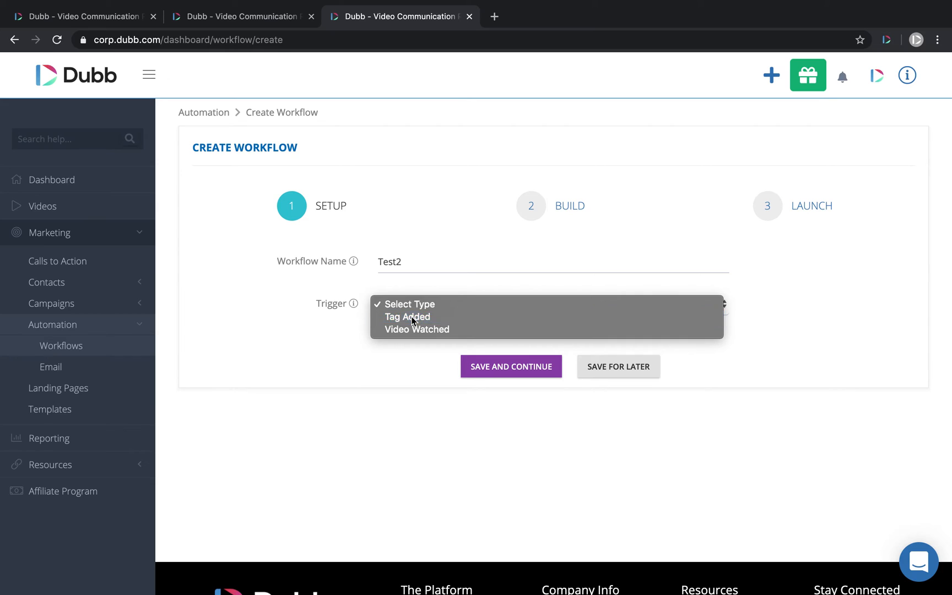
{"action": "left_click", "coordinate": [406, 316]}
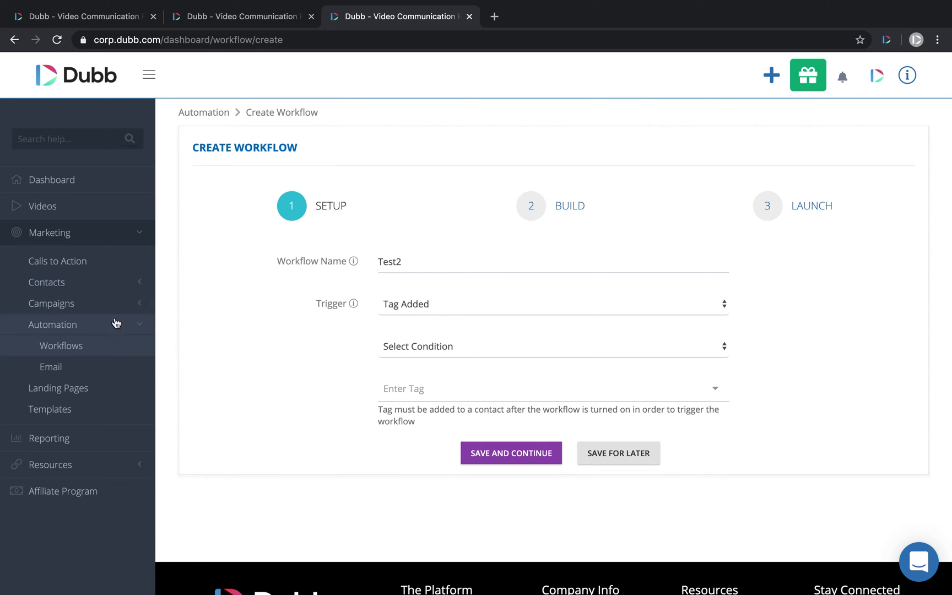
{"action": "mouse_move", "coordinate": [500, 172]}
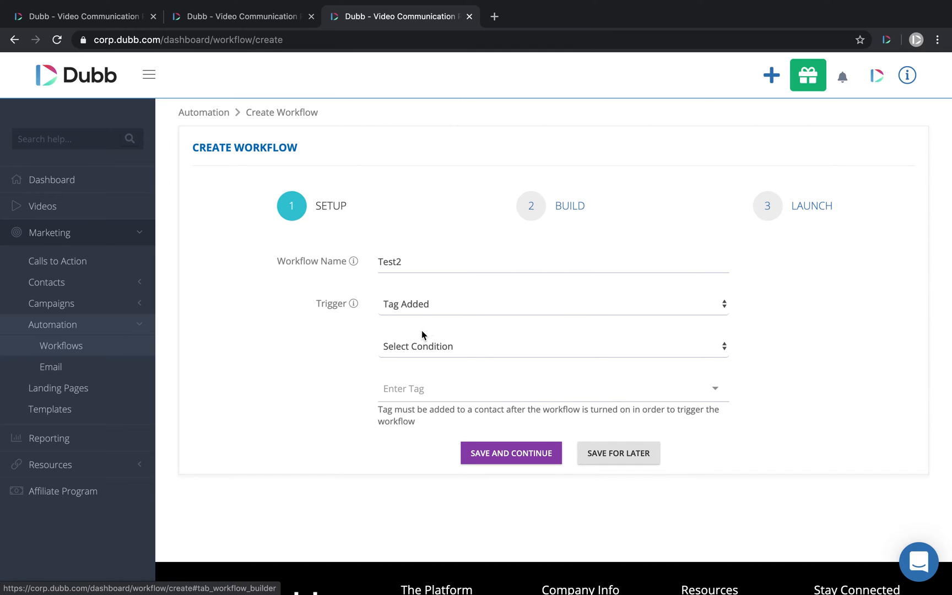
{"action": "left_click", "coordinate": [551, 304]}
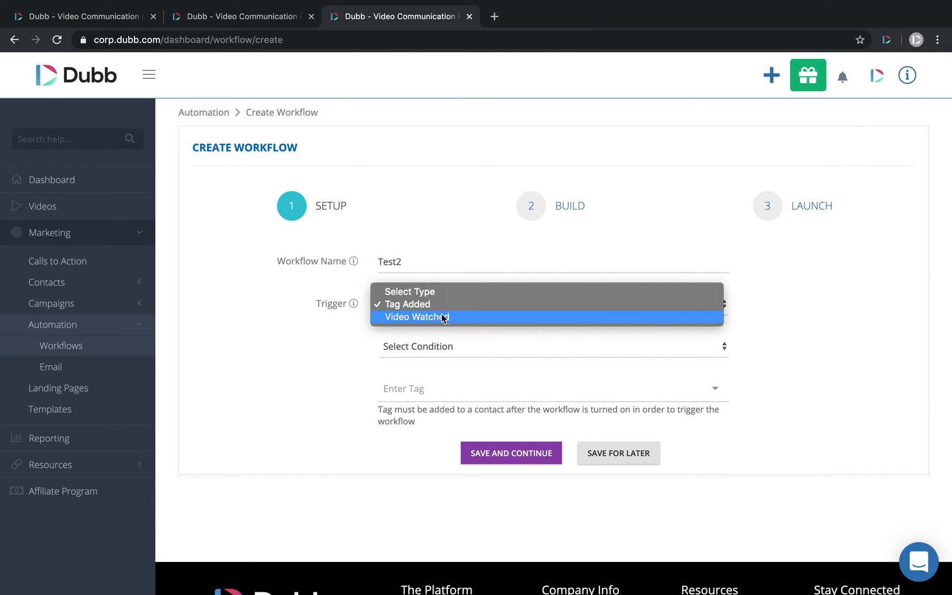
{"action": "mouse_move", "coordinate": [429, 318]}
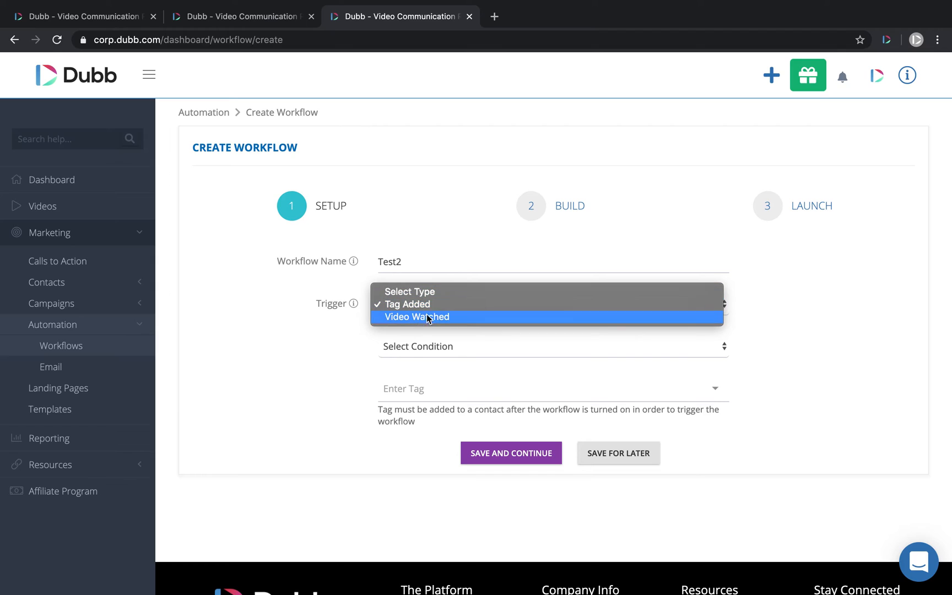
{"action": "mouse_move", "coordinate": [417, 304]}
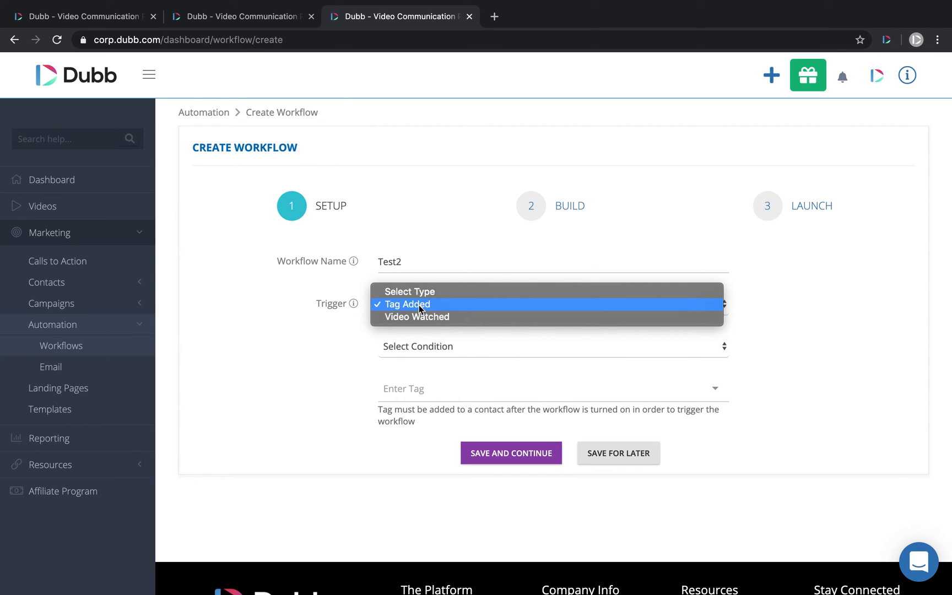
{"action": "left_click", "coordinate": [407, 304]}
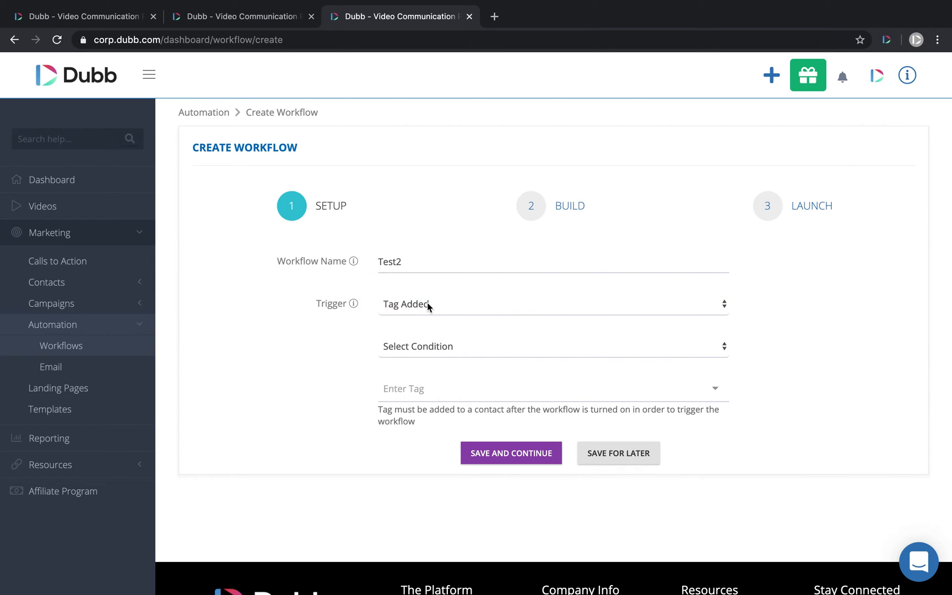
Choose the tag 'test', save and continue to the build stage, then switch to an existing workflow's tab
{"action": "left_click", "coordinate": [546, 346]}
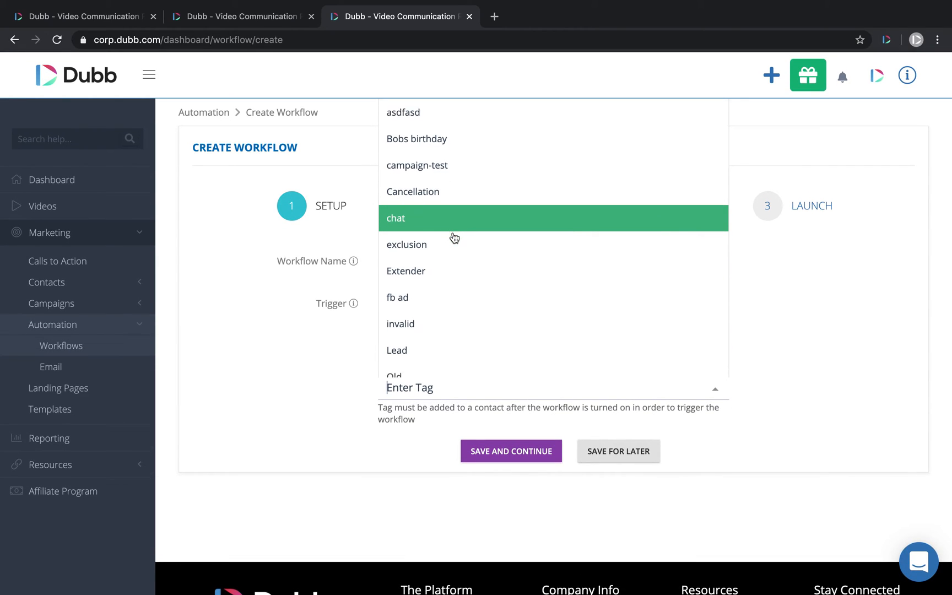
{"action": "scroll", "scroll_direction": "down", "scroll_amount": 3}
{"action": "type", "text": "test"}
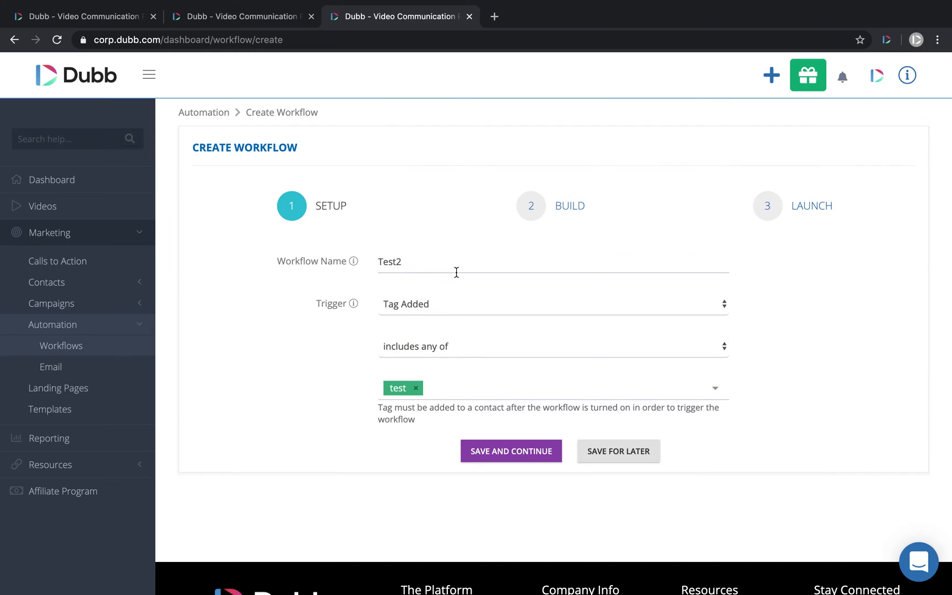
{"action": "left_click", "coordinate": [510, 450]}
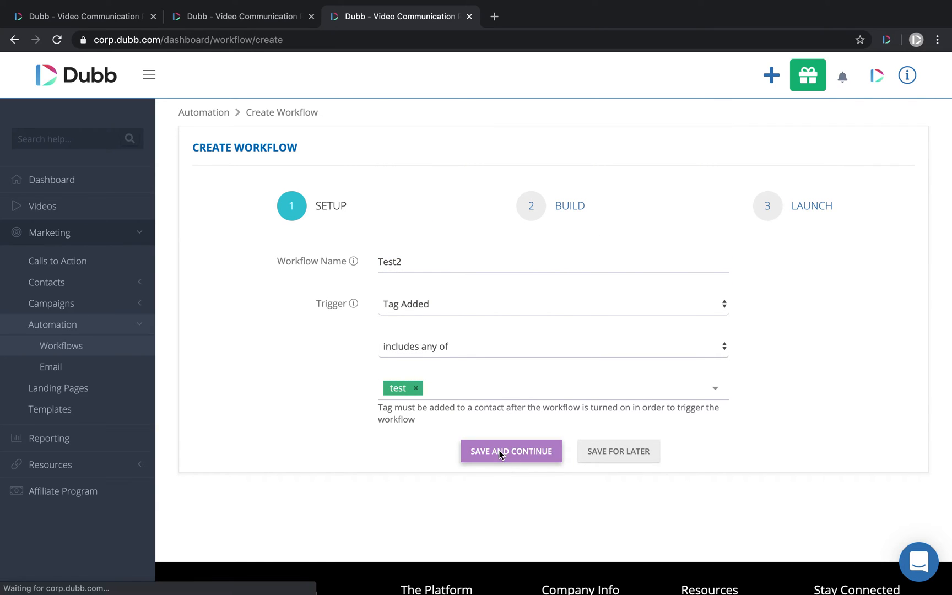
{"action": "left_click", "coordinate": [510, 450]}
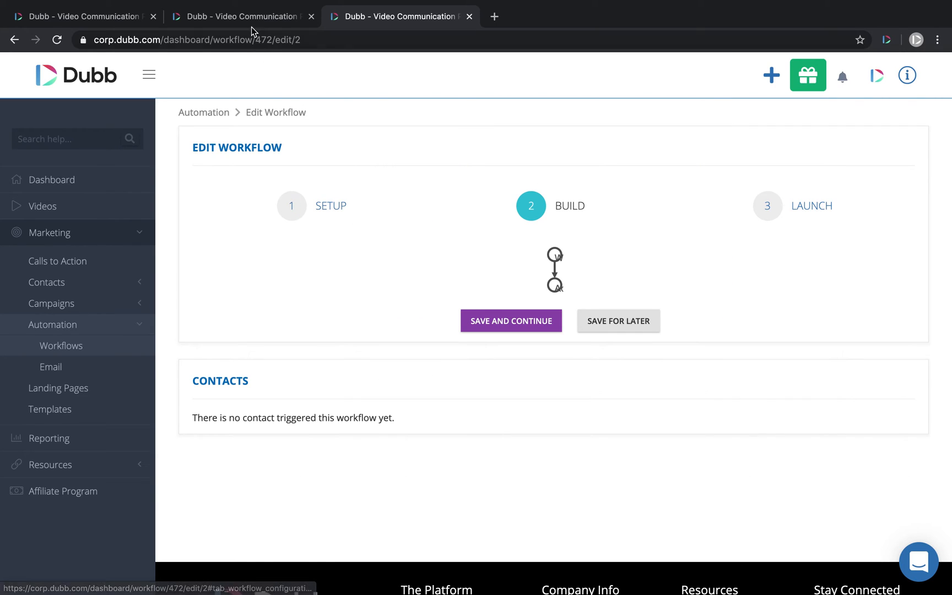
{"action": "left_click", "coordinate": [240, 16]}
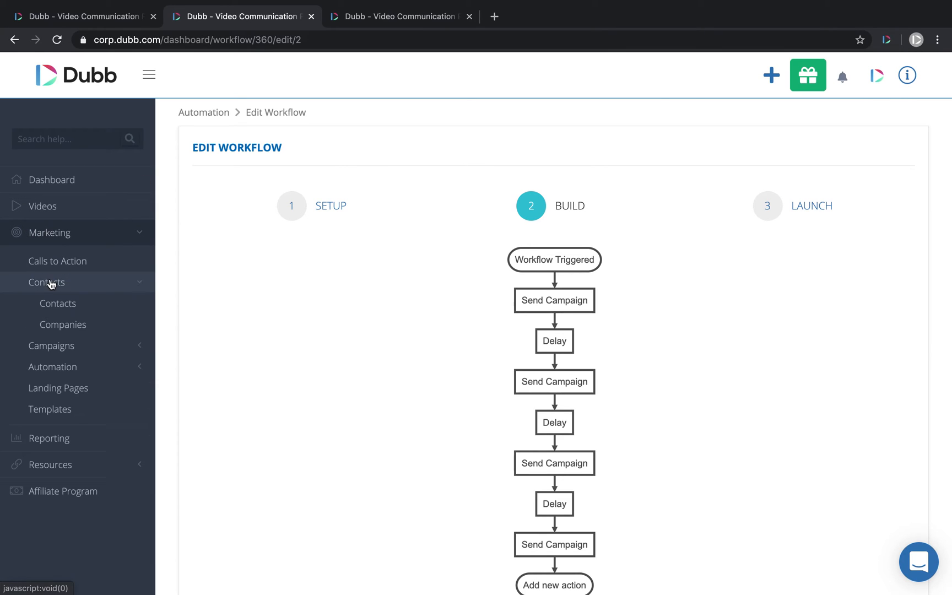
Open the Marketing contacts list showing owners and tags
{"action": "left_click", "coordinate": [58, 303]}
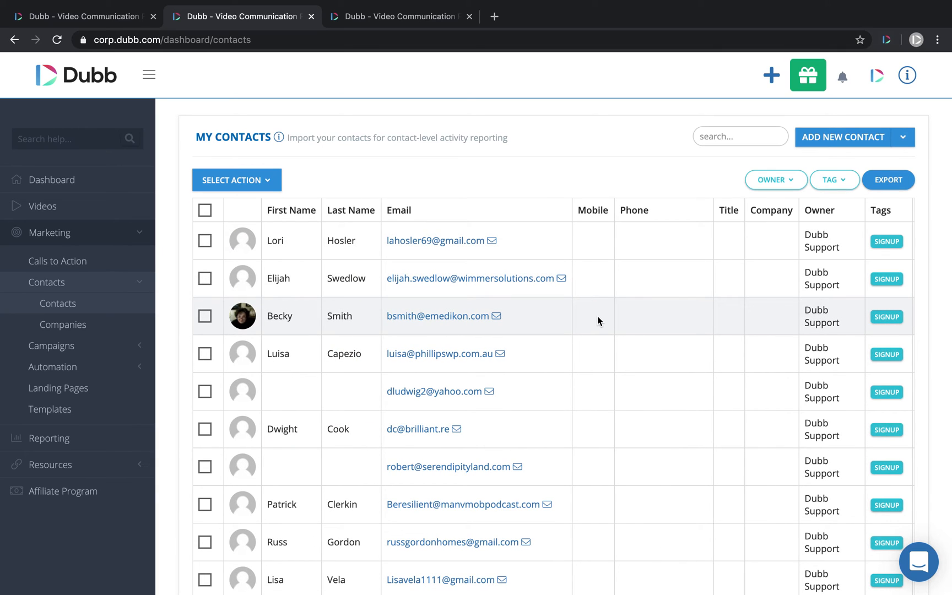
{"action": "mouse_move", "coordinate": [558, 229]}
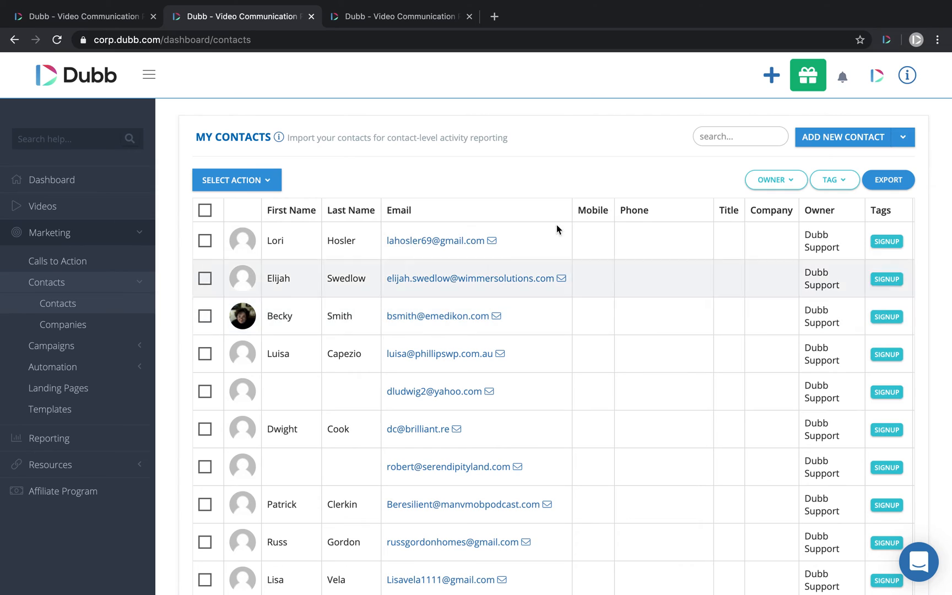
{"action": "mouse_move", "coordinate": [427, 329]}
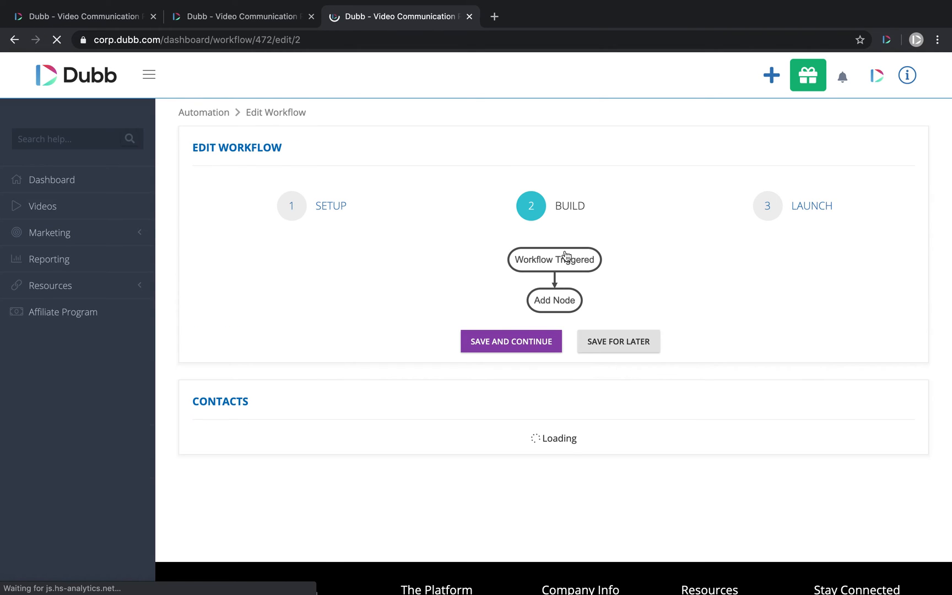
Add a Send Campaign action after the trigger using the testworkflow campaign and submit it
{"action": "left_click", "coordinate": [553, 299]}
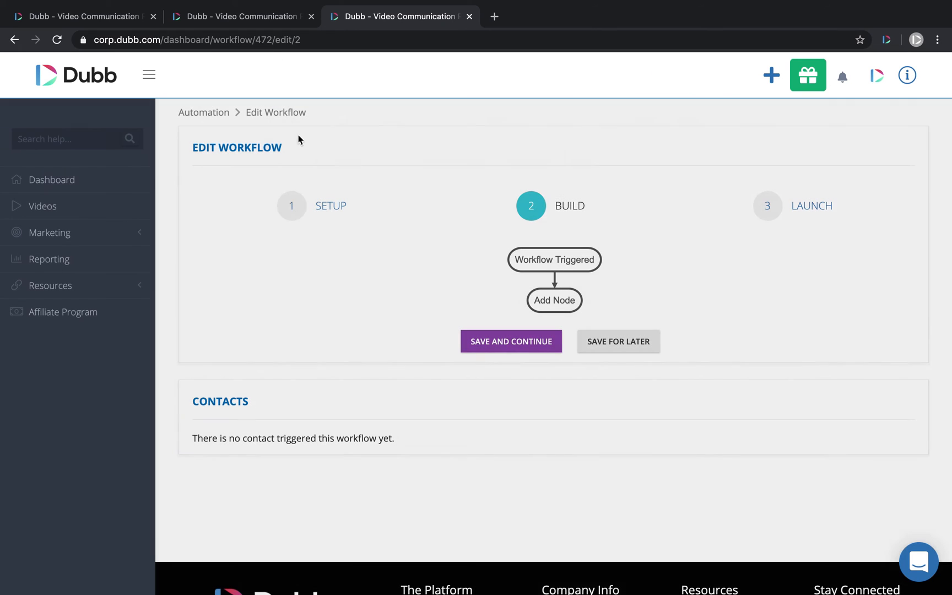
{"action": "left_click", "coordinate": [291, 205]}
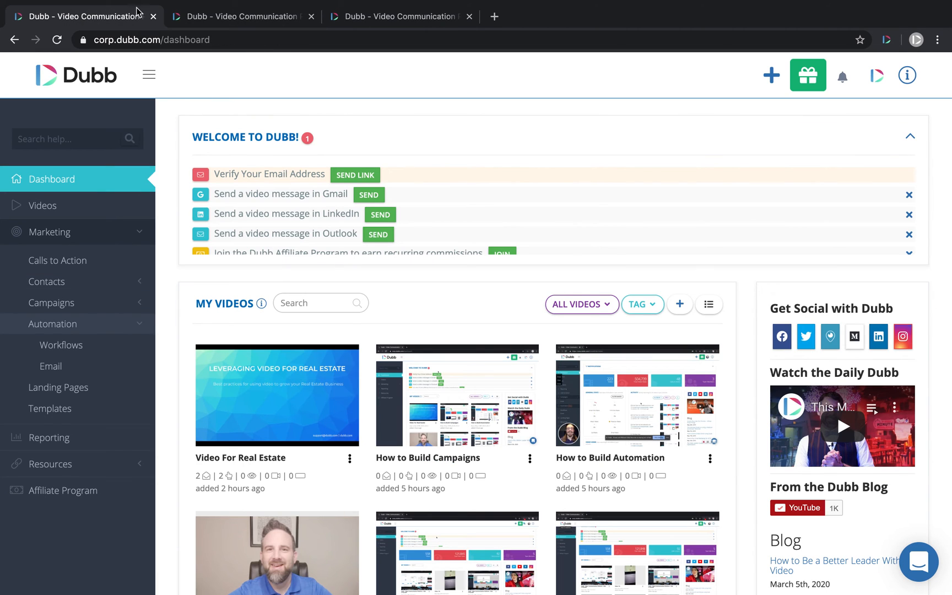
{"action": "left_click", "coordinate": [401, 17]}
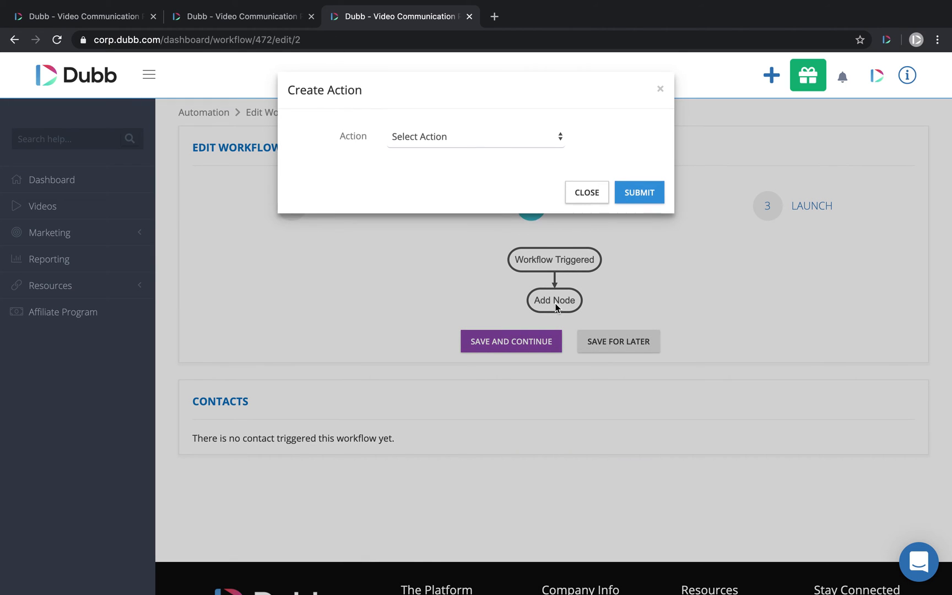
{"action": "left_click", "coordinate": [475, 136]}
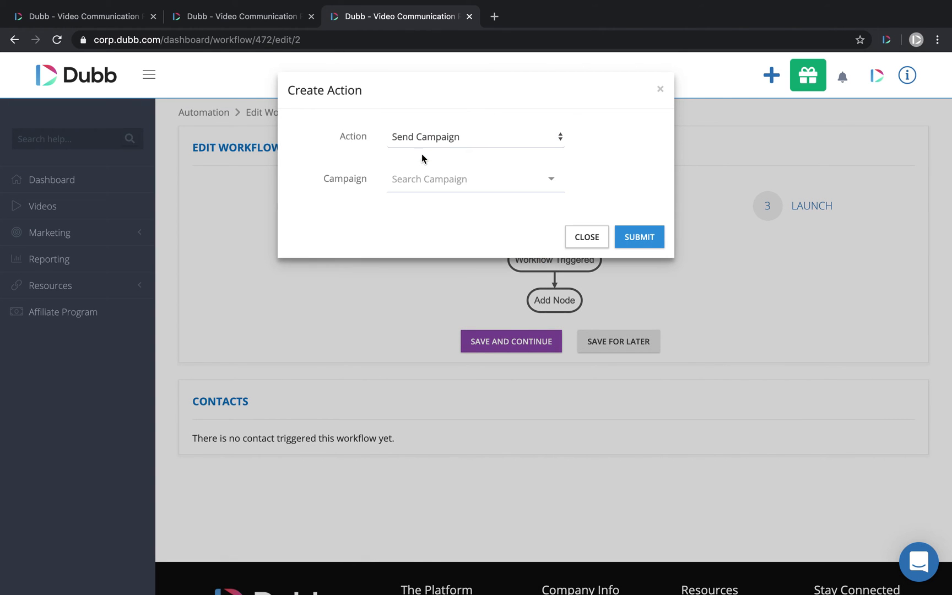
{"action": "left_click", "coordinate": [475, 178]}
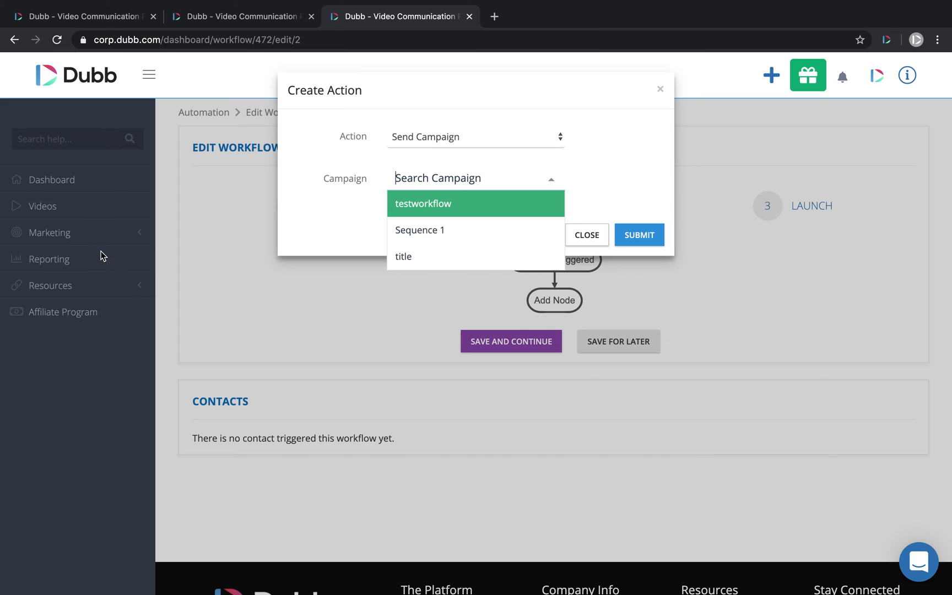
{"action": "mouse_move", "coordinate": [84, 231]}
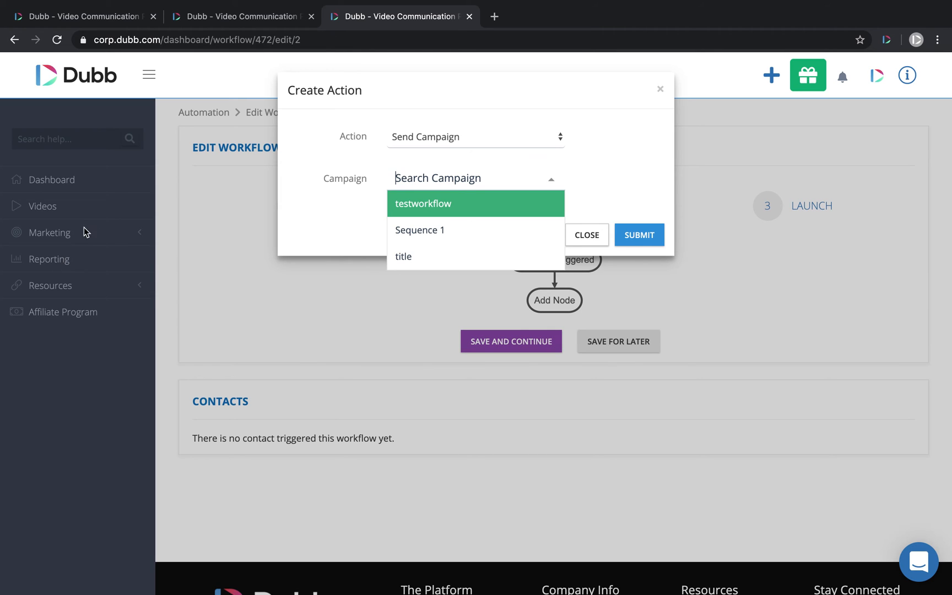
{"action": "left_click", "coordinate": [423, 204]}
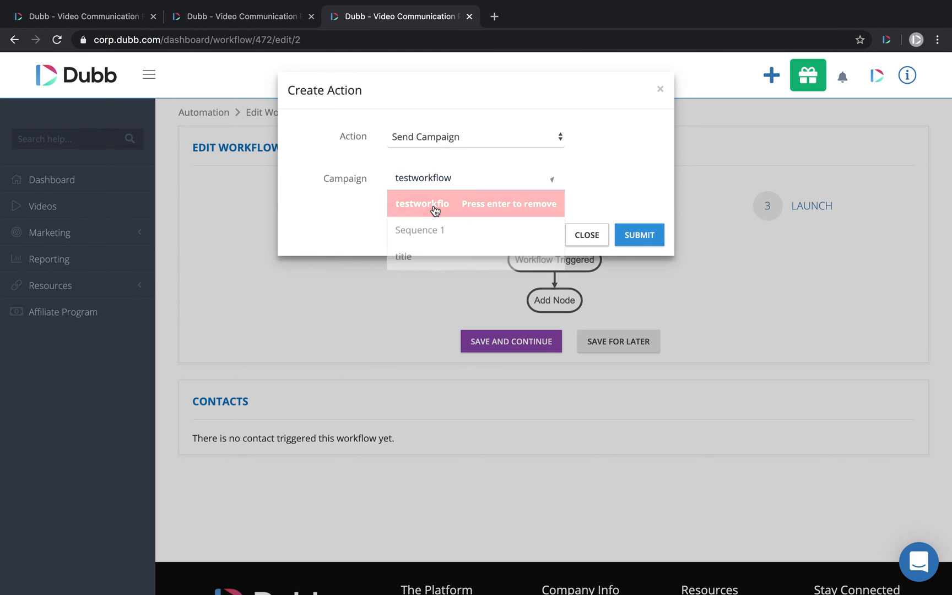
{"action": "left_click", "coordinate": [637, 234]}
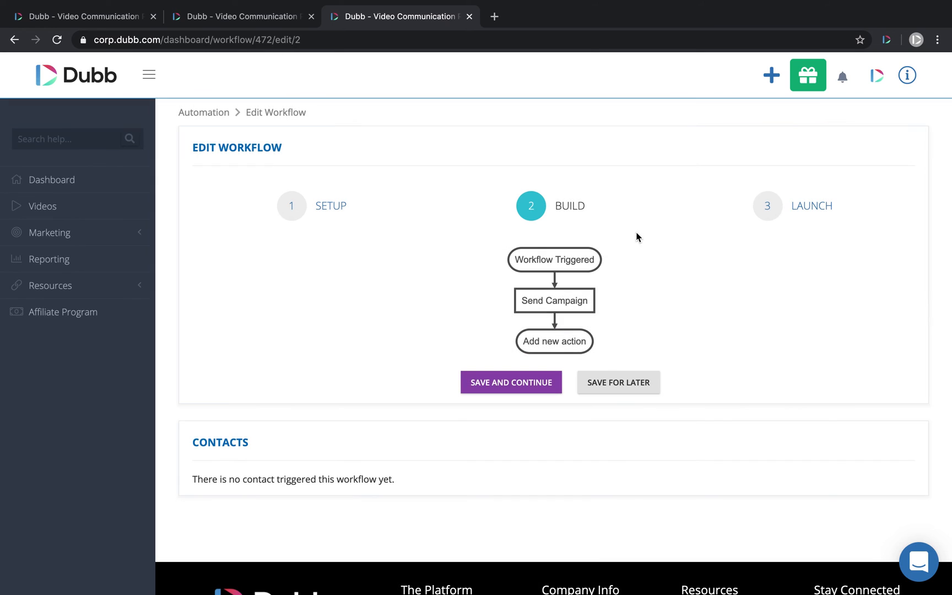
Start a new action and browse the If/Then Branch, Delay and Add Tag action types
{"action": "left_click", "coordinate": [553, 342]}
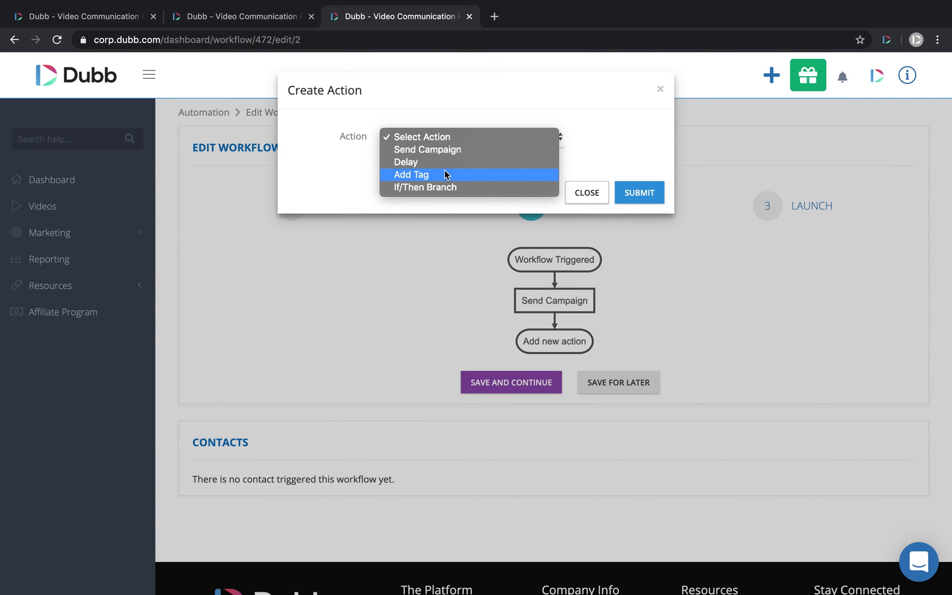
{"action": "left_click", "coordinate": [426, 187]}
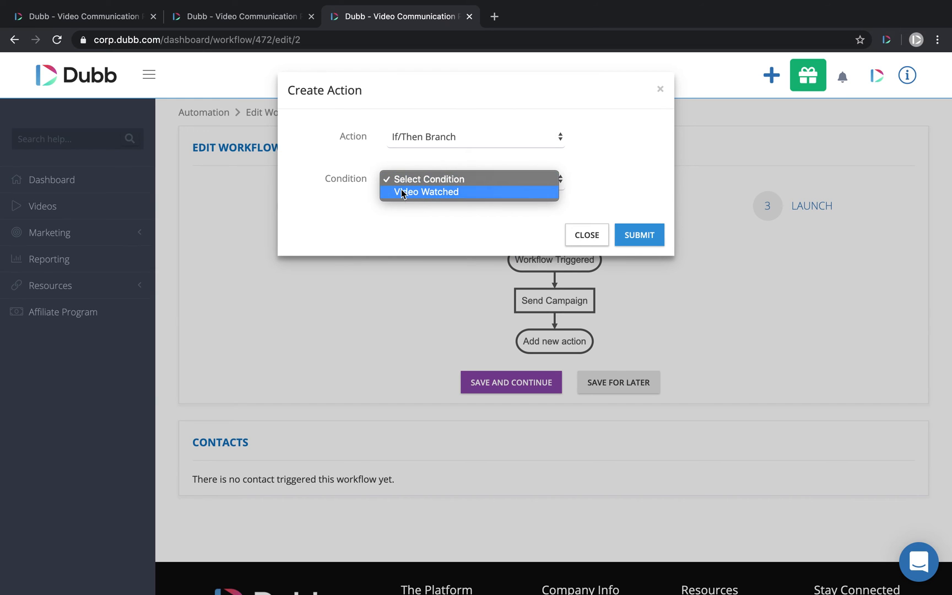
{"action": "left_click", "coordinate": [475, 136]}
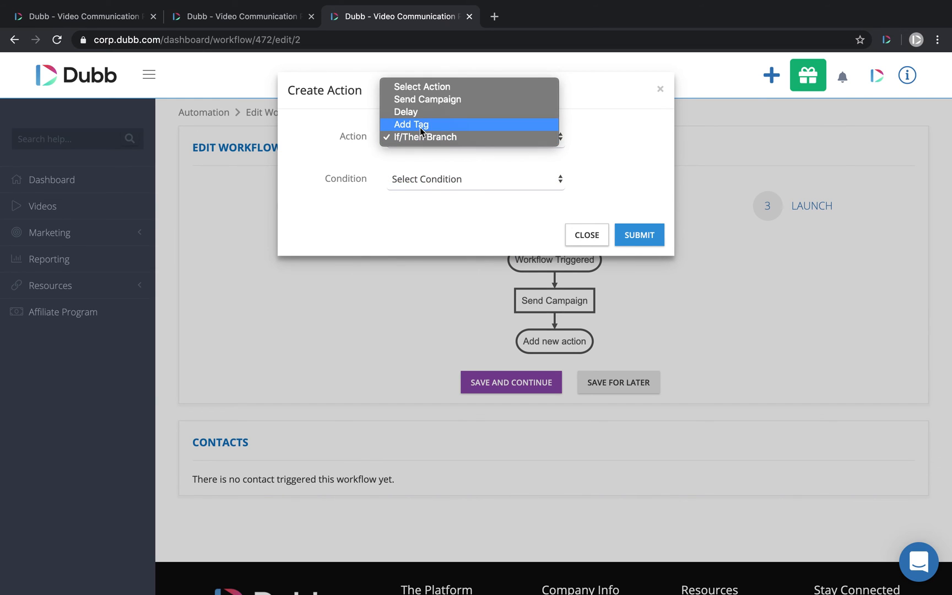
{"action": "left_click", "coordinate": [406, 111]}
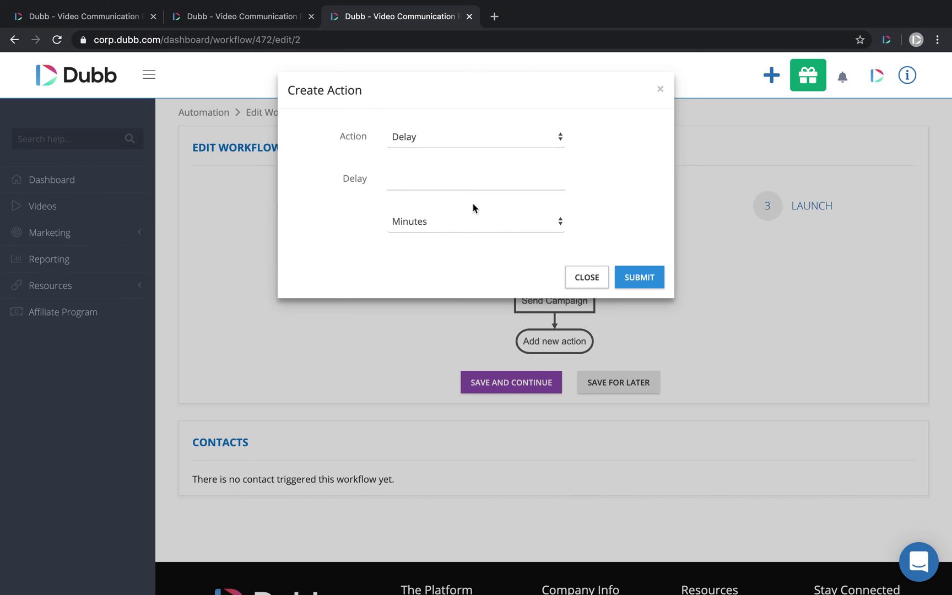
{"action": "left_click", "coordinate": [475, 136]}
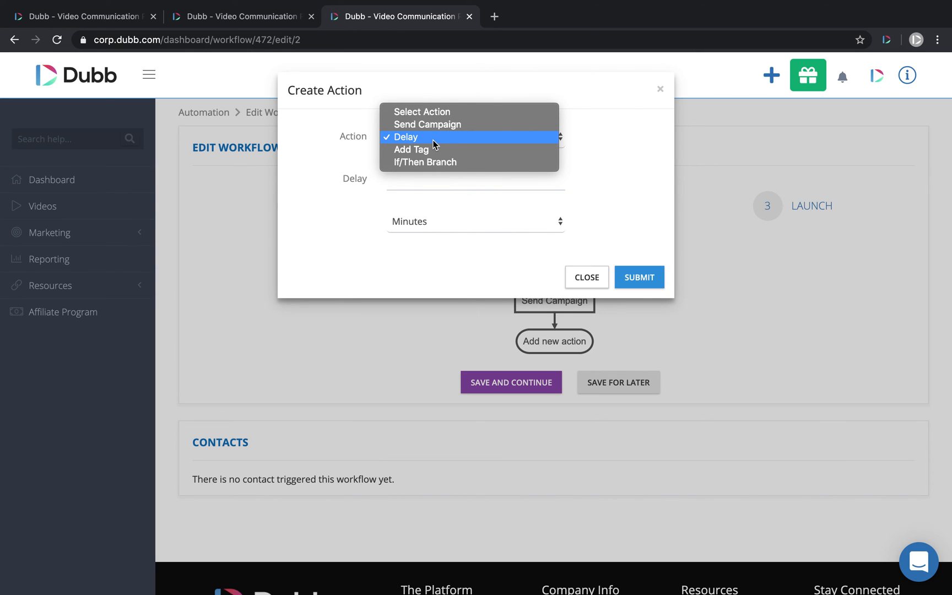
{"action": "mouse_move", "coordinate": [430, 149]}
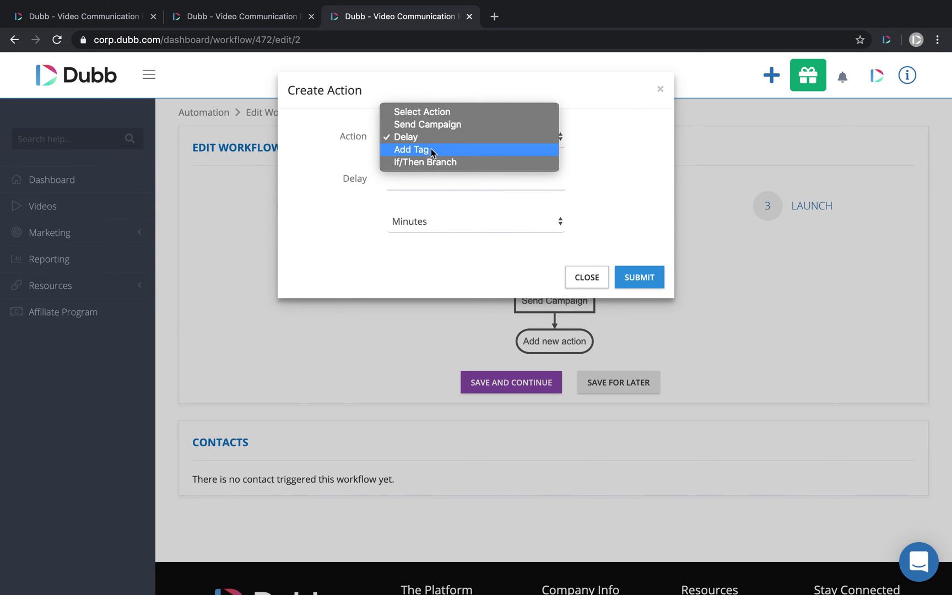
{"action": "left_click", "coordinate": [412, 150]}
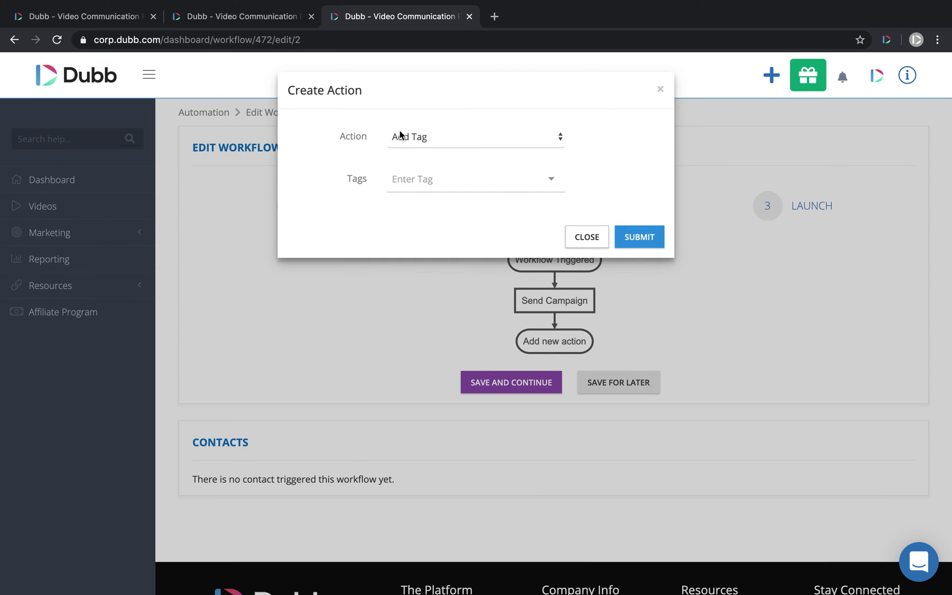
{"action": "mouse_move", "coordinate": [424, 133]}
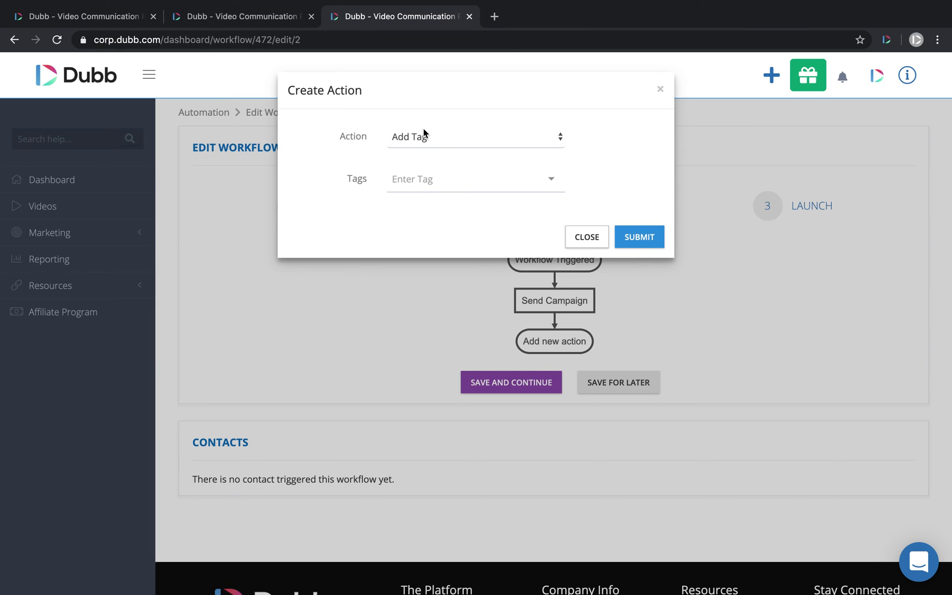
{"action": "mouse_move", "coordinate": [430, 146]}
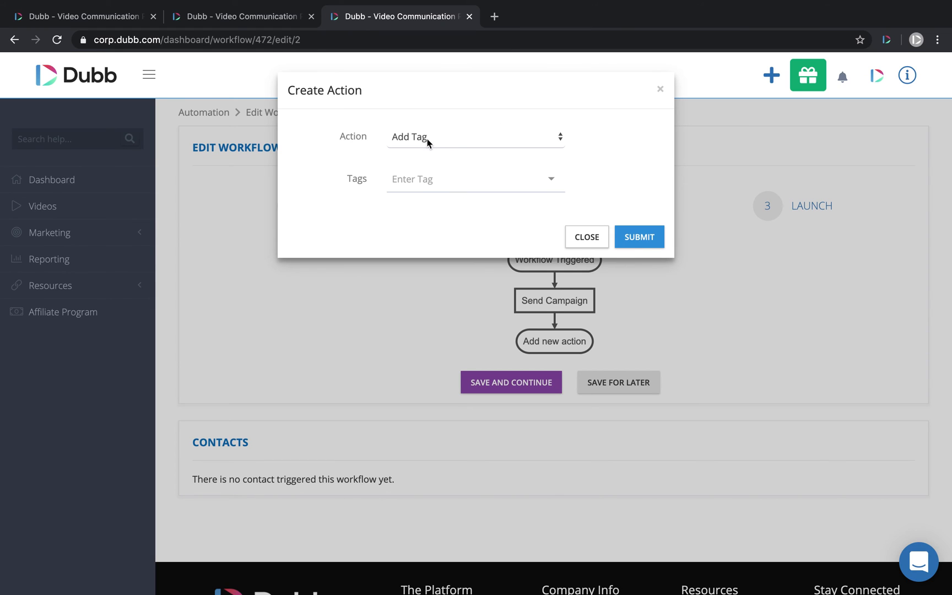
Choose Send Campaign as the action type, pick a campaign and submit the step
{"action": "left_click", "coordinate": [475, 137]}
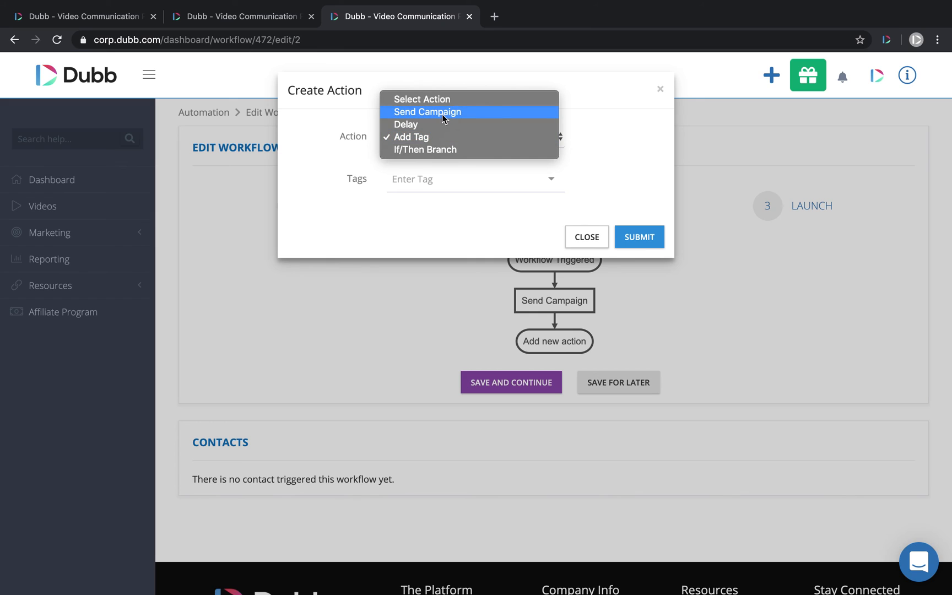
{"action": "left_click", "coordinate": [427, 111]}
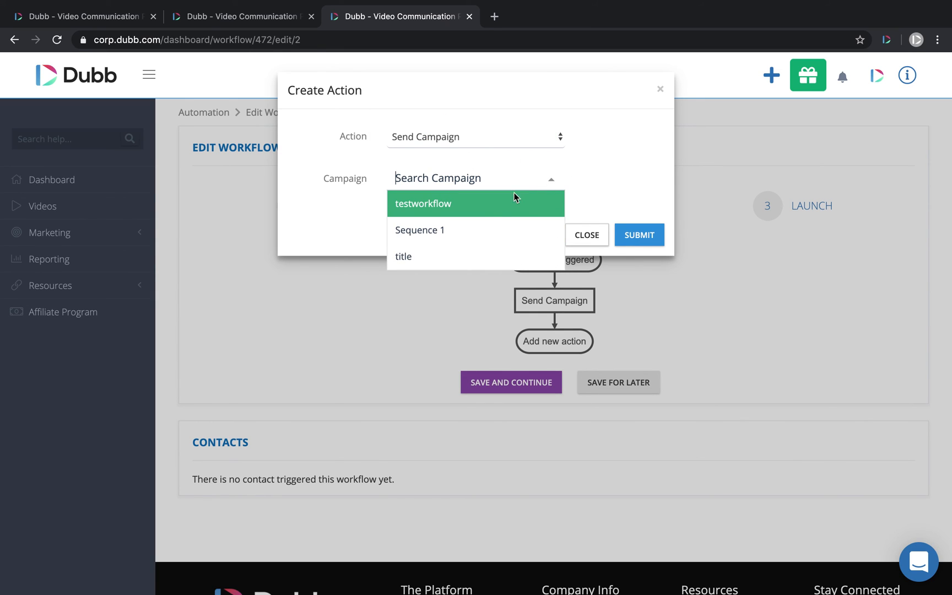
{"action": "left_click", "coordinate": [423, 203]}
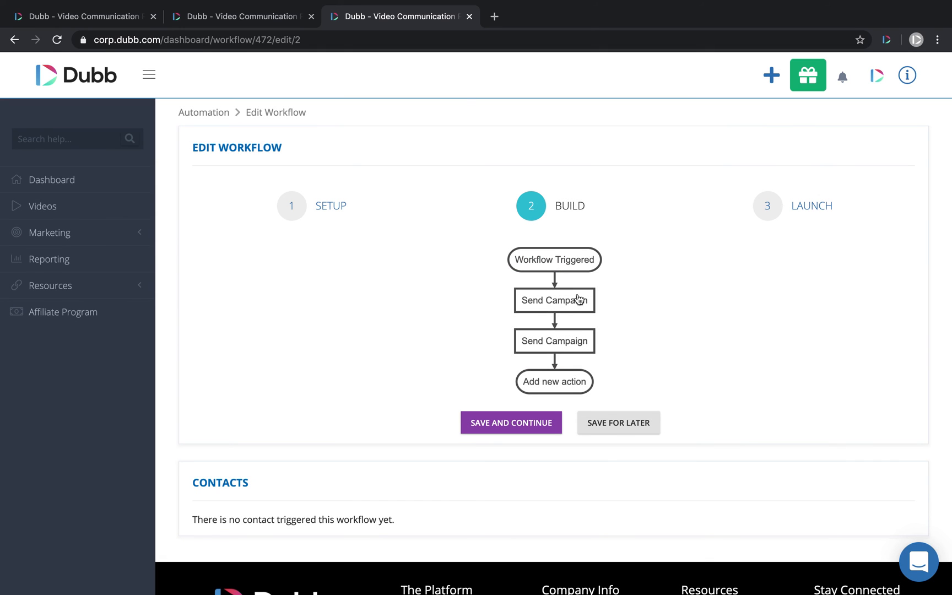
{"action": "mouse_move", "coordinate": [574, 385]}
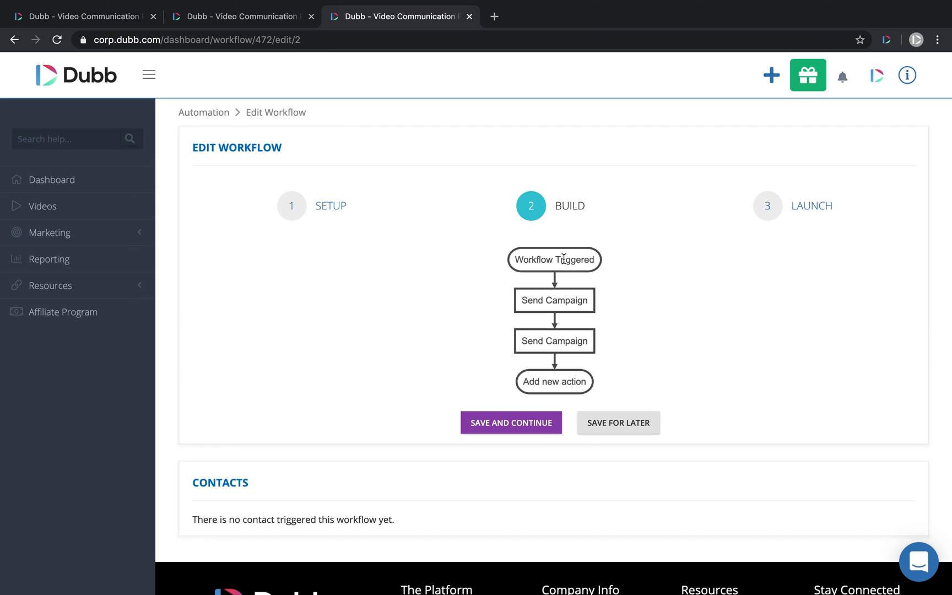
{"action": "mouse_move", "coordinate": [574, 299]}
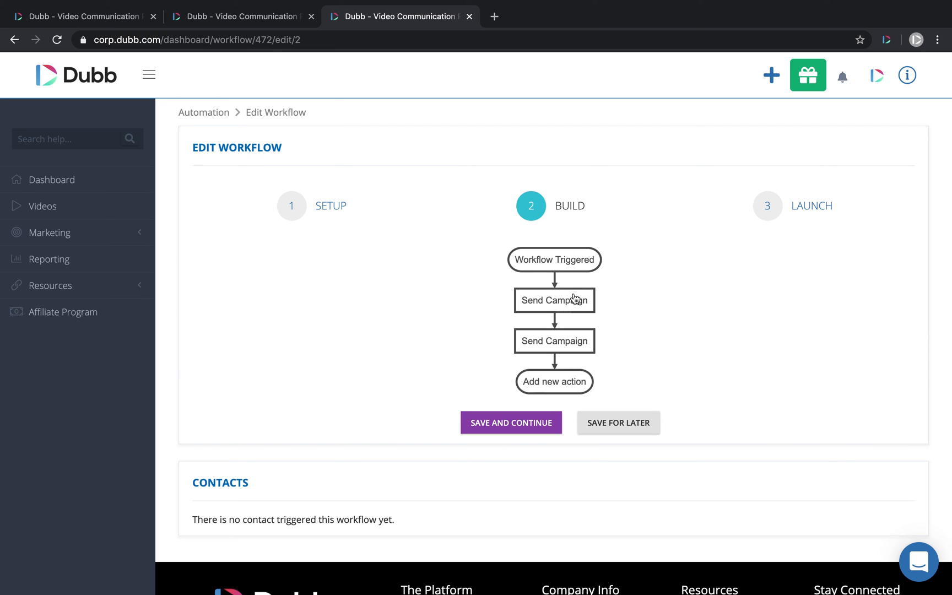
{"action": "left_click", "coordinate": [553, 381]}
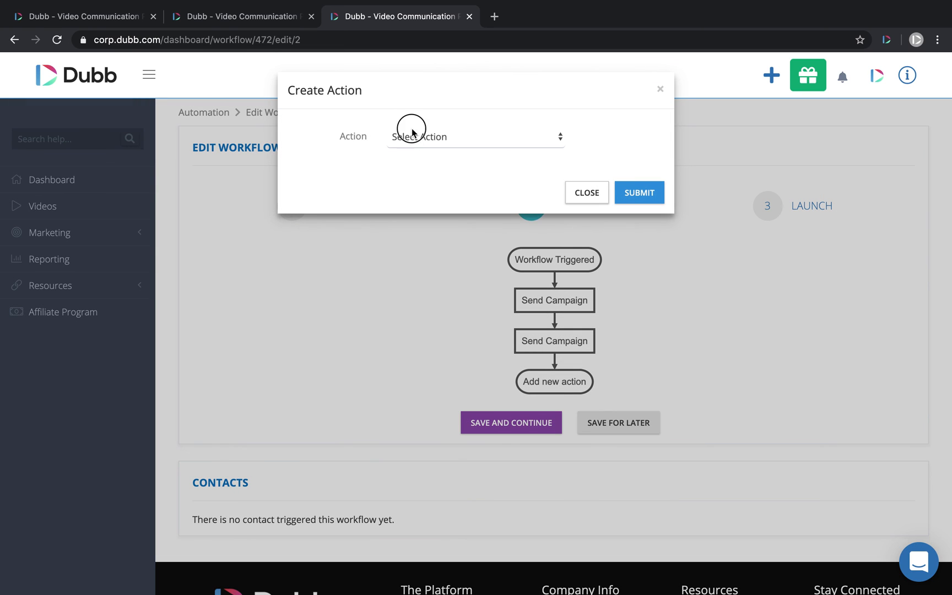
{"action": "left_click", "coordinate": [473, 136]}
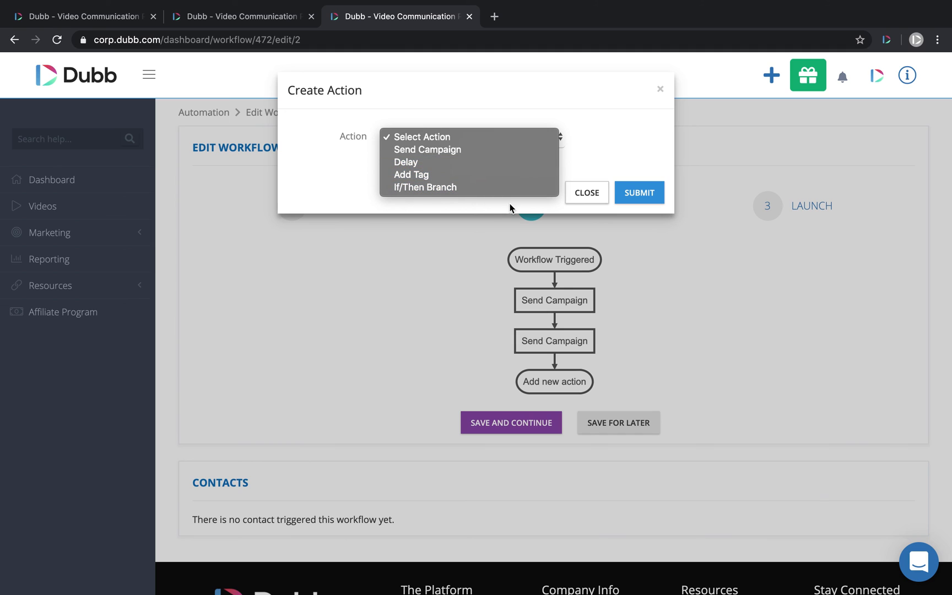
{"action": "left_click", "coordinate": [585, 192]}
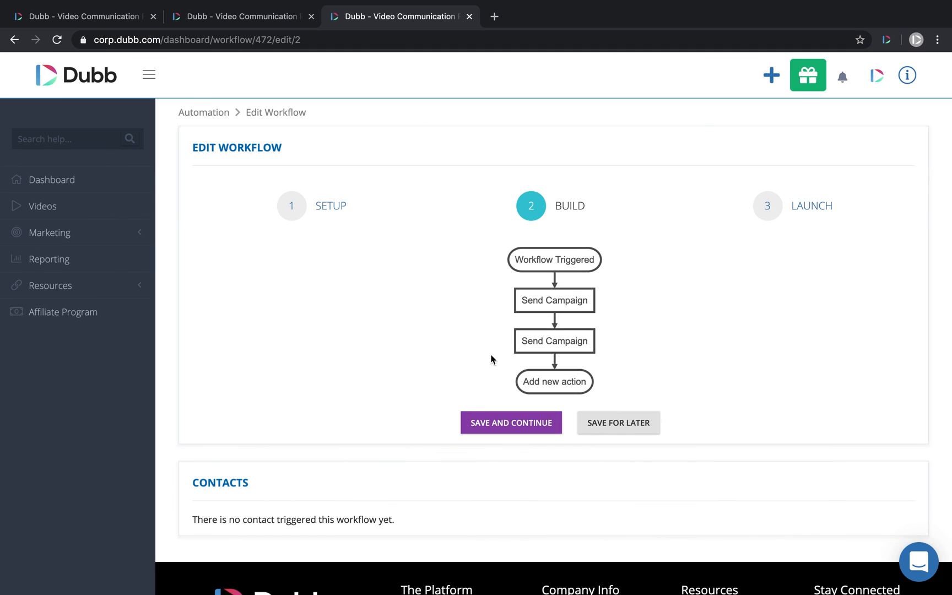
{"action": "scroll", "scroll_direction": "down", "scroll_amount": 3}
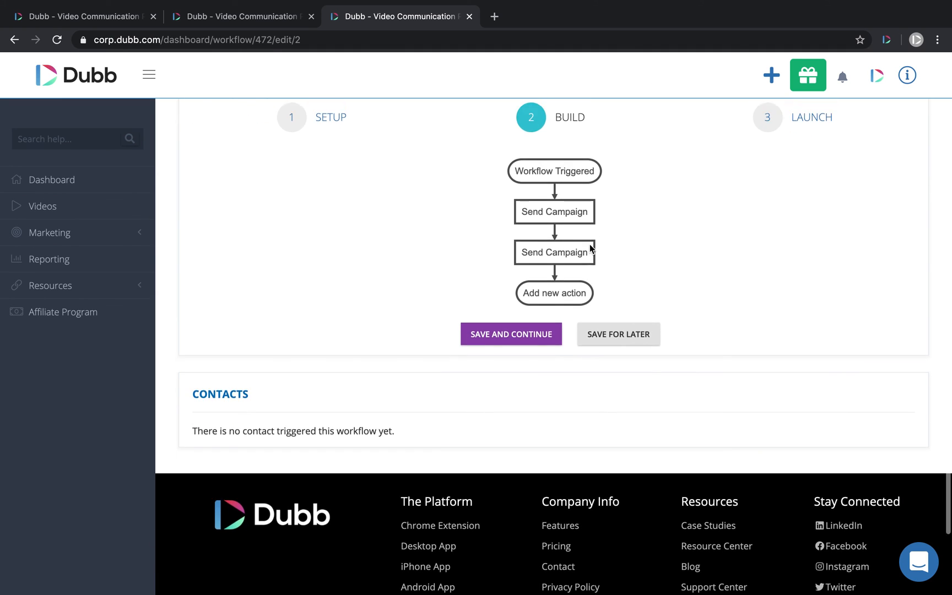
Save the build and continue to step 3 Launch, reviewing the trigger options
{"action": "left_click", "coordinate": [510, 333]}
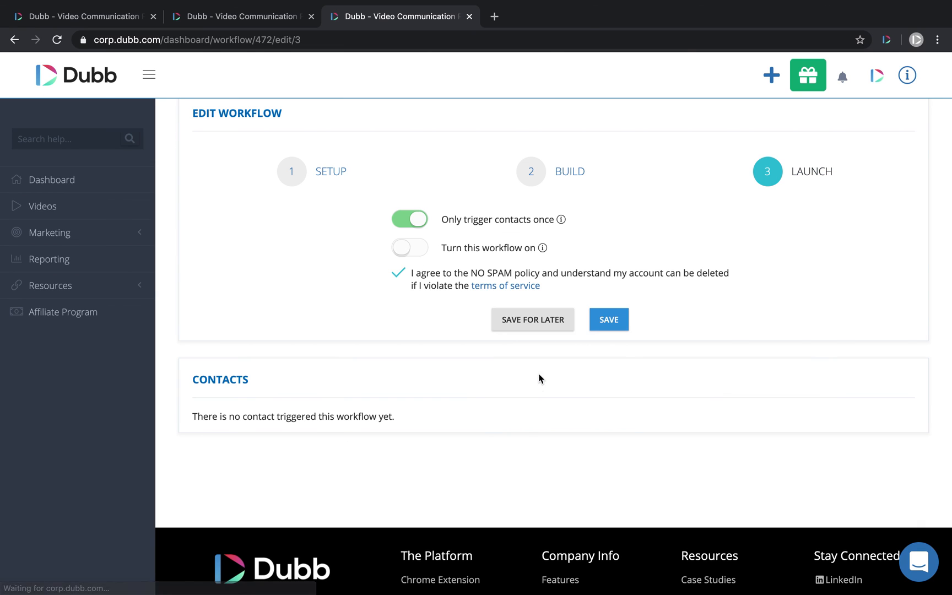
{"action": "mouse_move", "coordinate": [585, 177]}
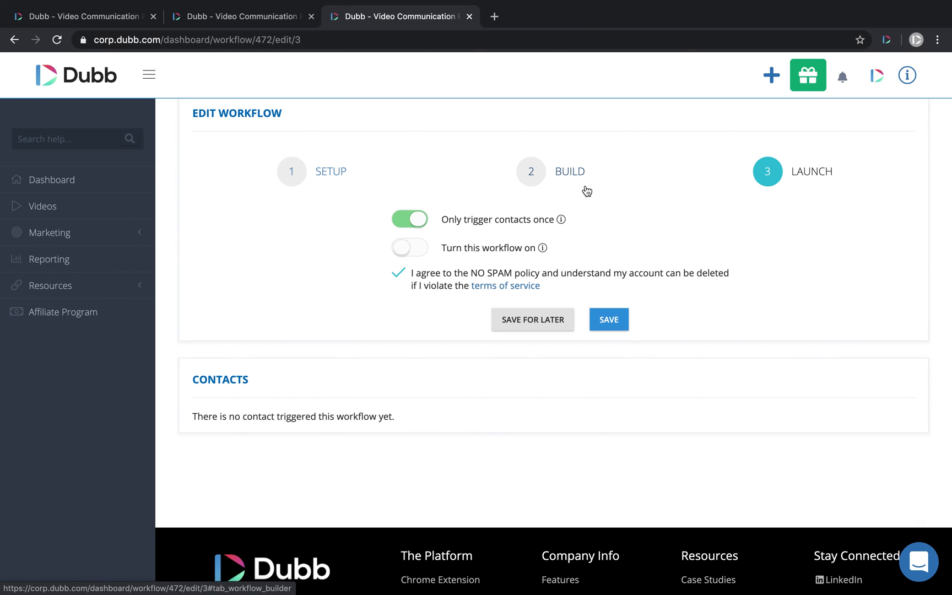
{"action": "double_click", "coordinate": [525, 219]}
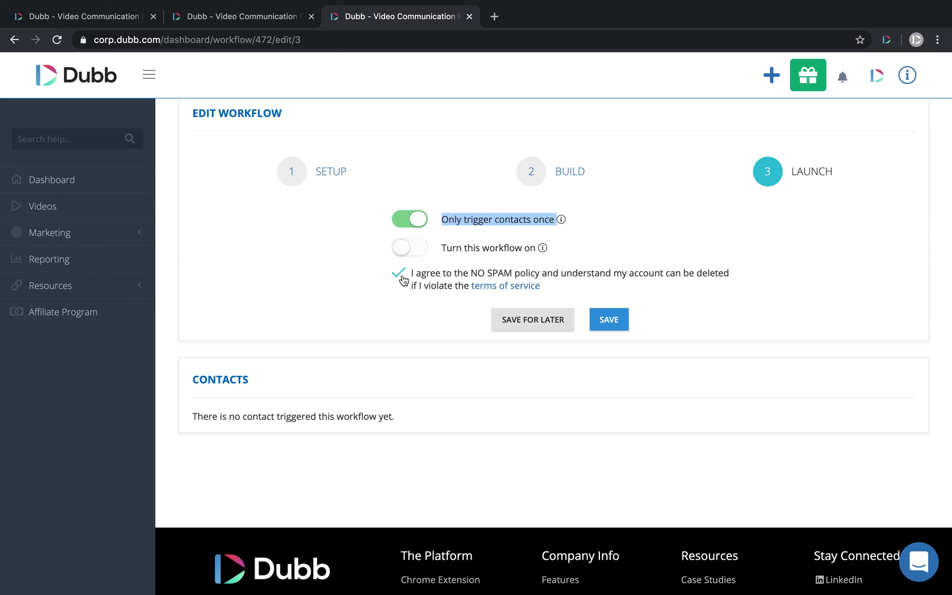
{"action": "mouse_move", "coordinate": [484, 284]}
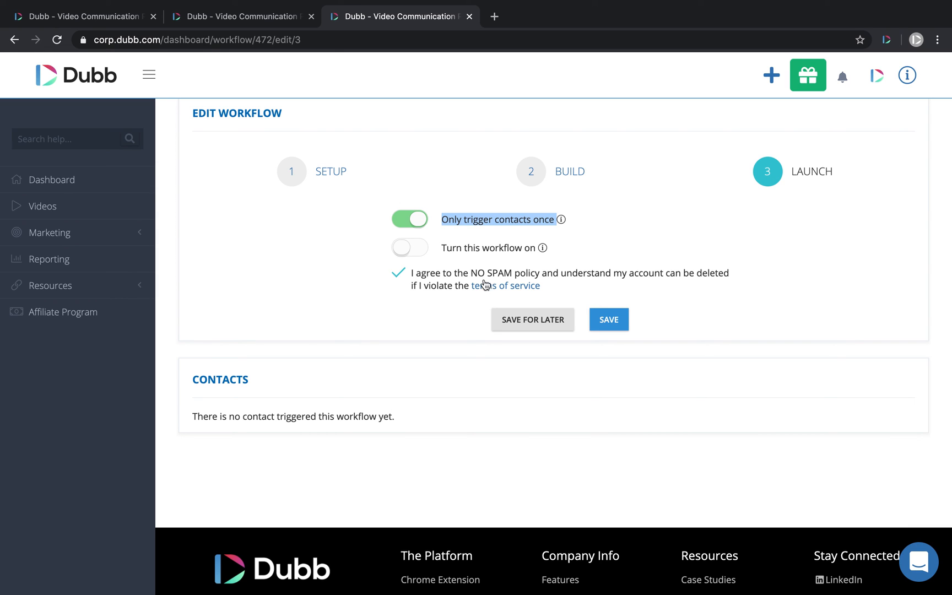